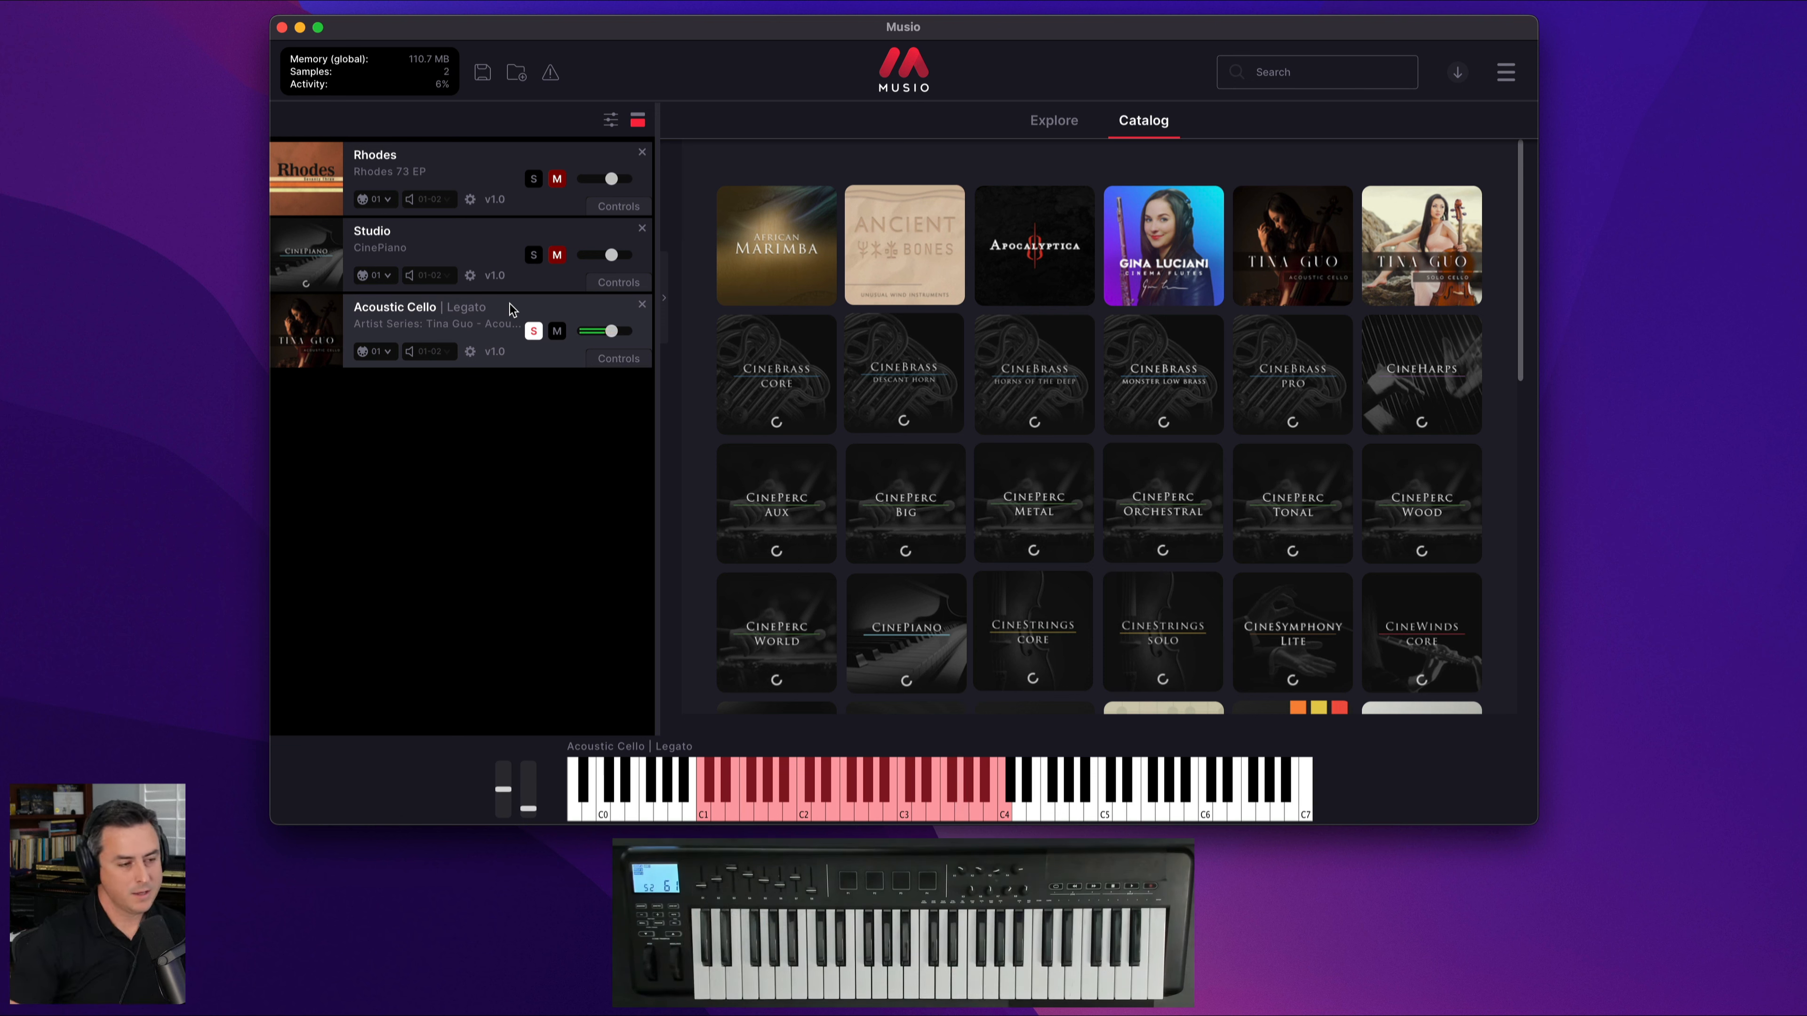
- Activate the catalog Search field at the top right of the Musio window
left_click(1314, 71)
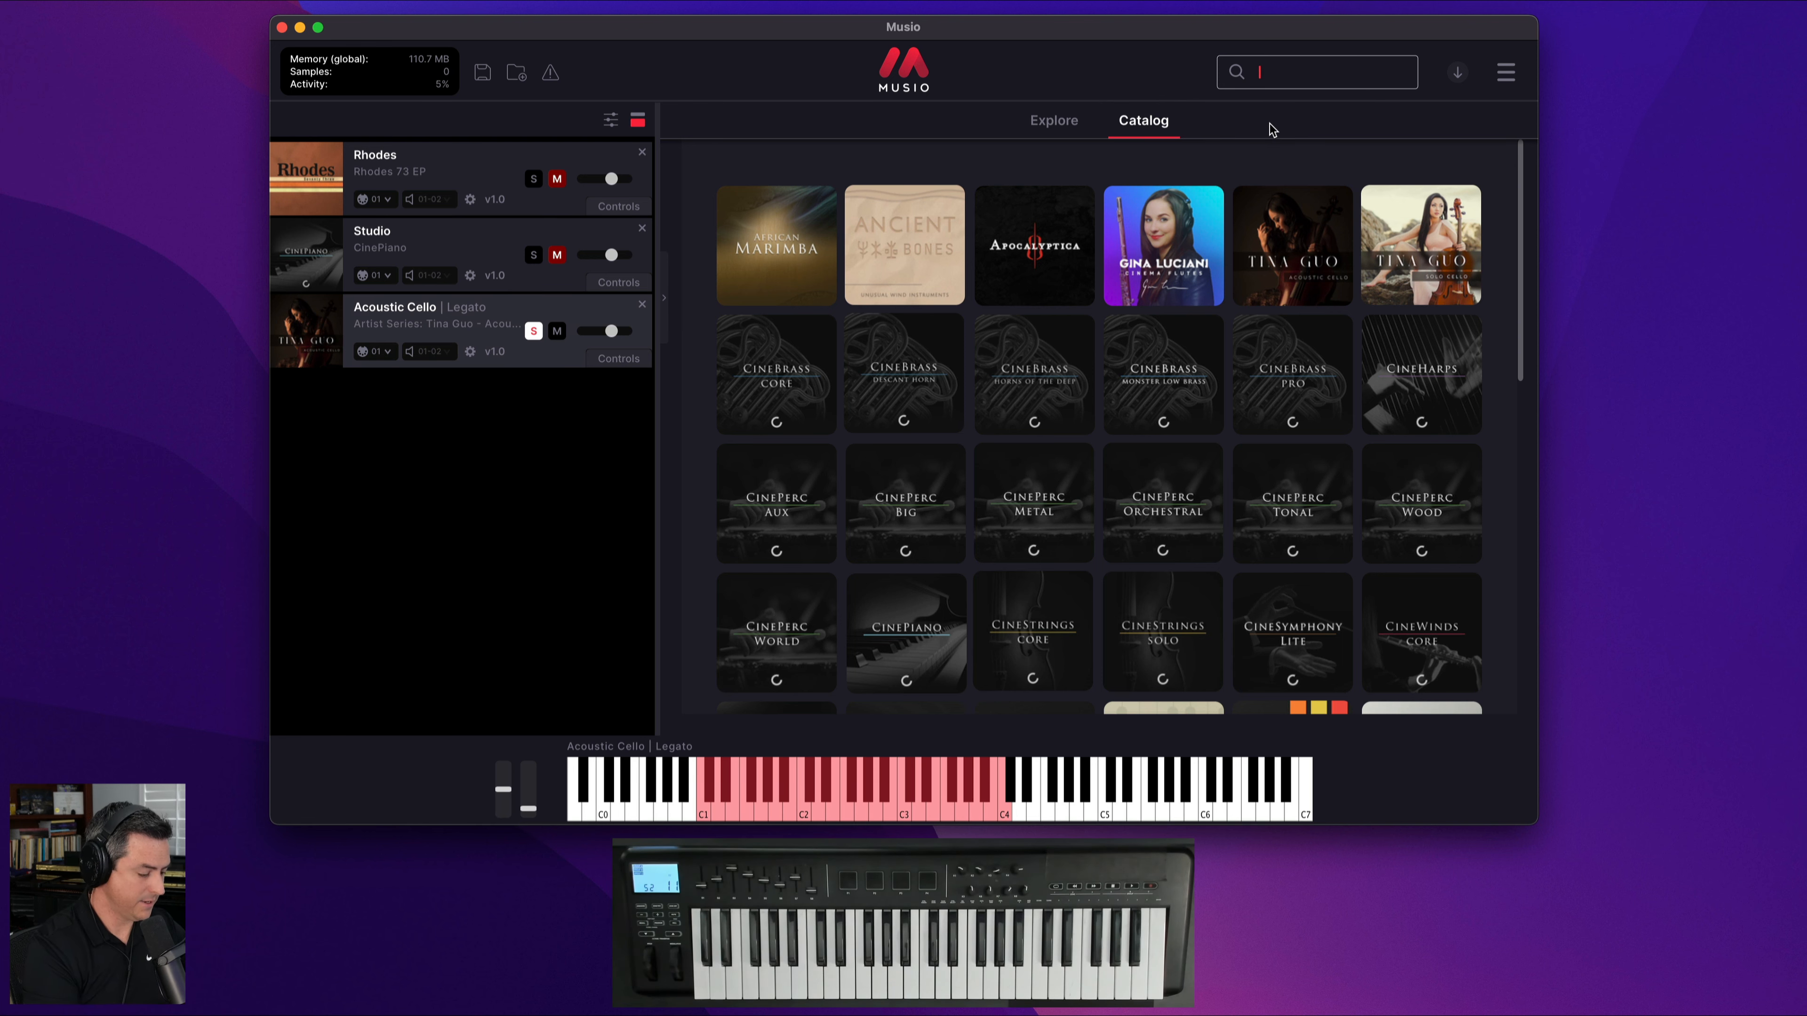
- Search '12 horn' and load 12 Horn Ensemble Legato as the fourth rack instrument
type("12 horn")
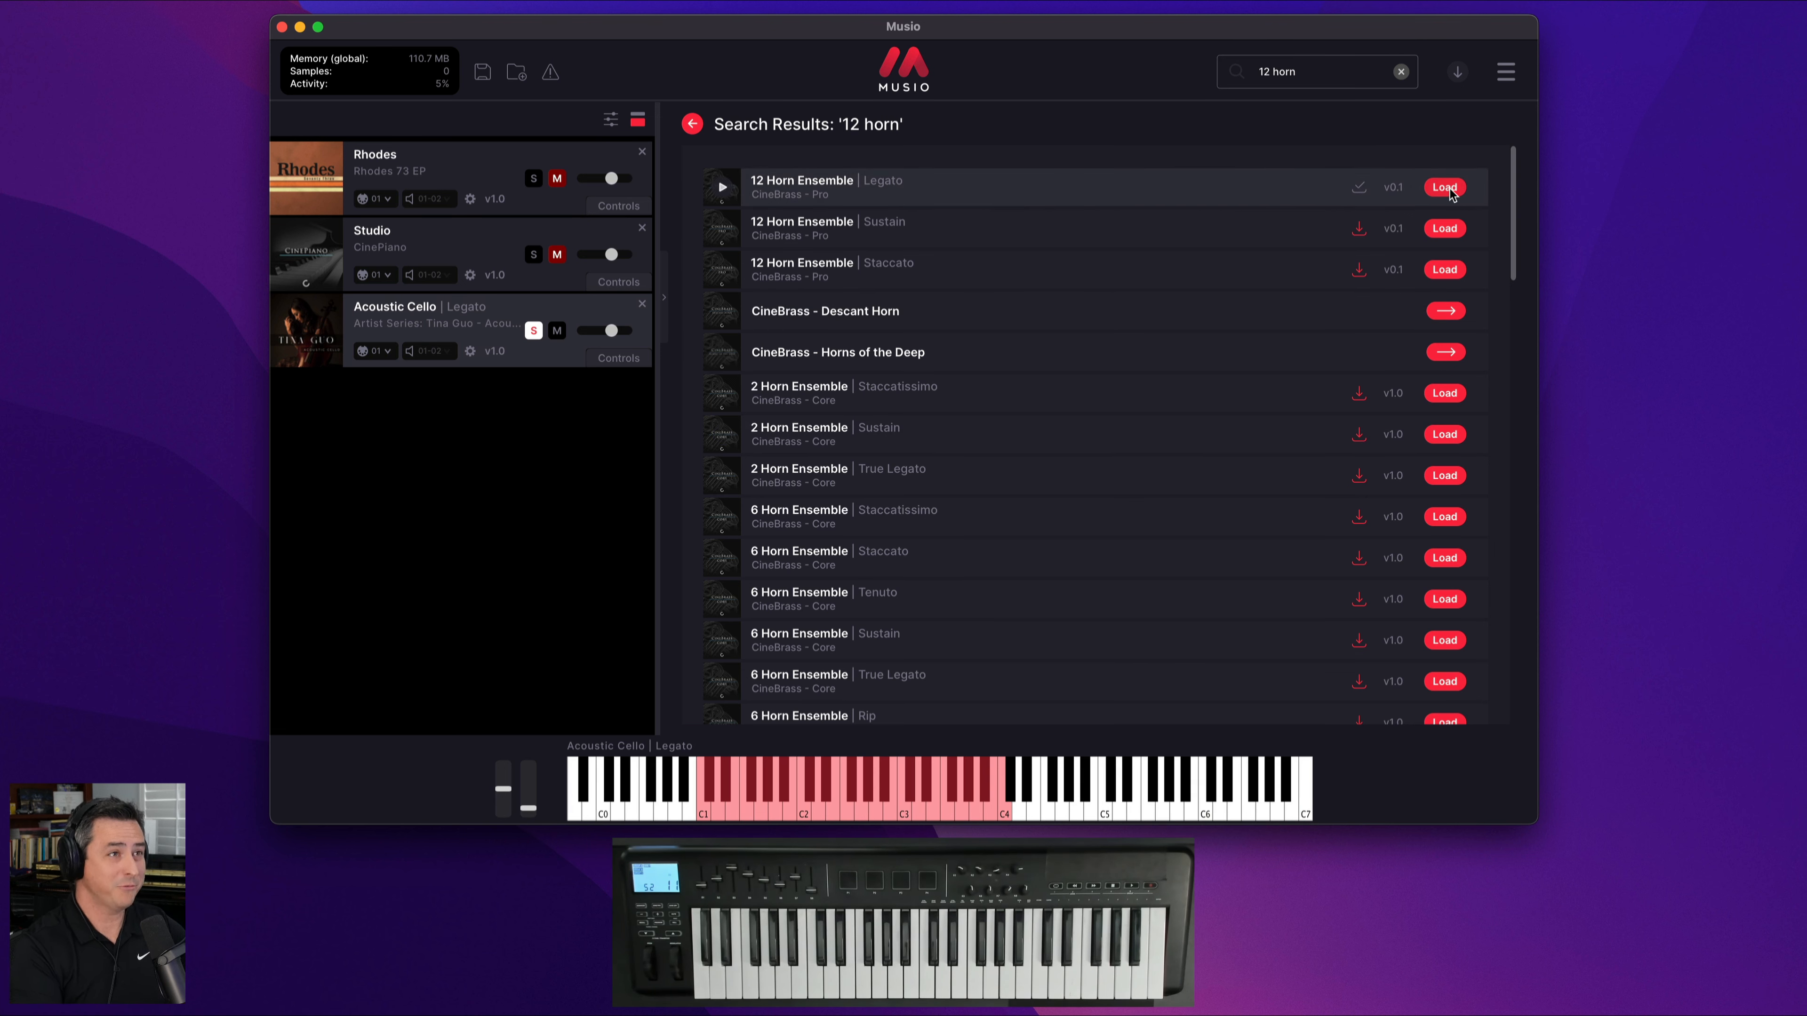
left_click(1443, 187)
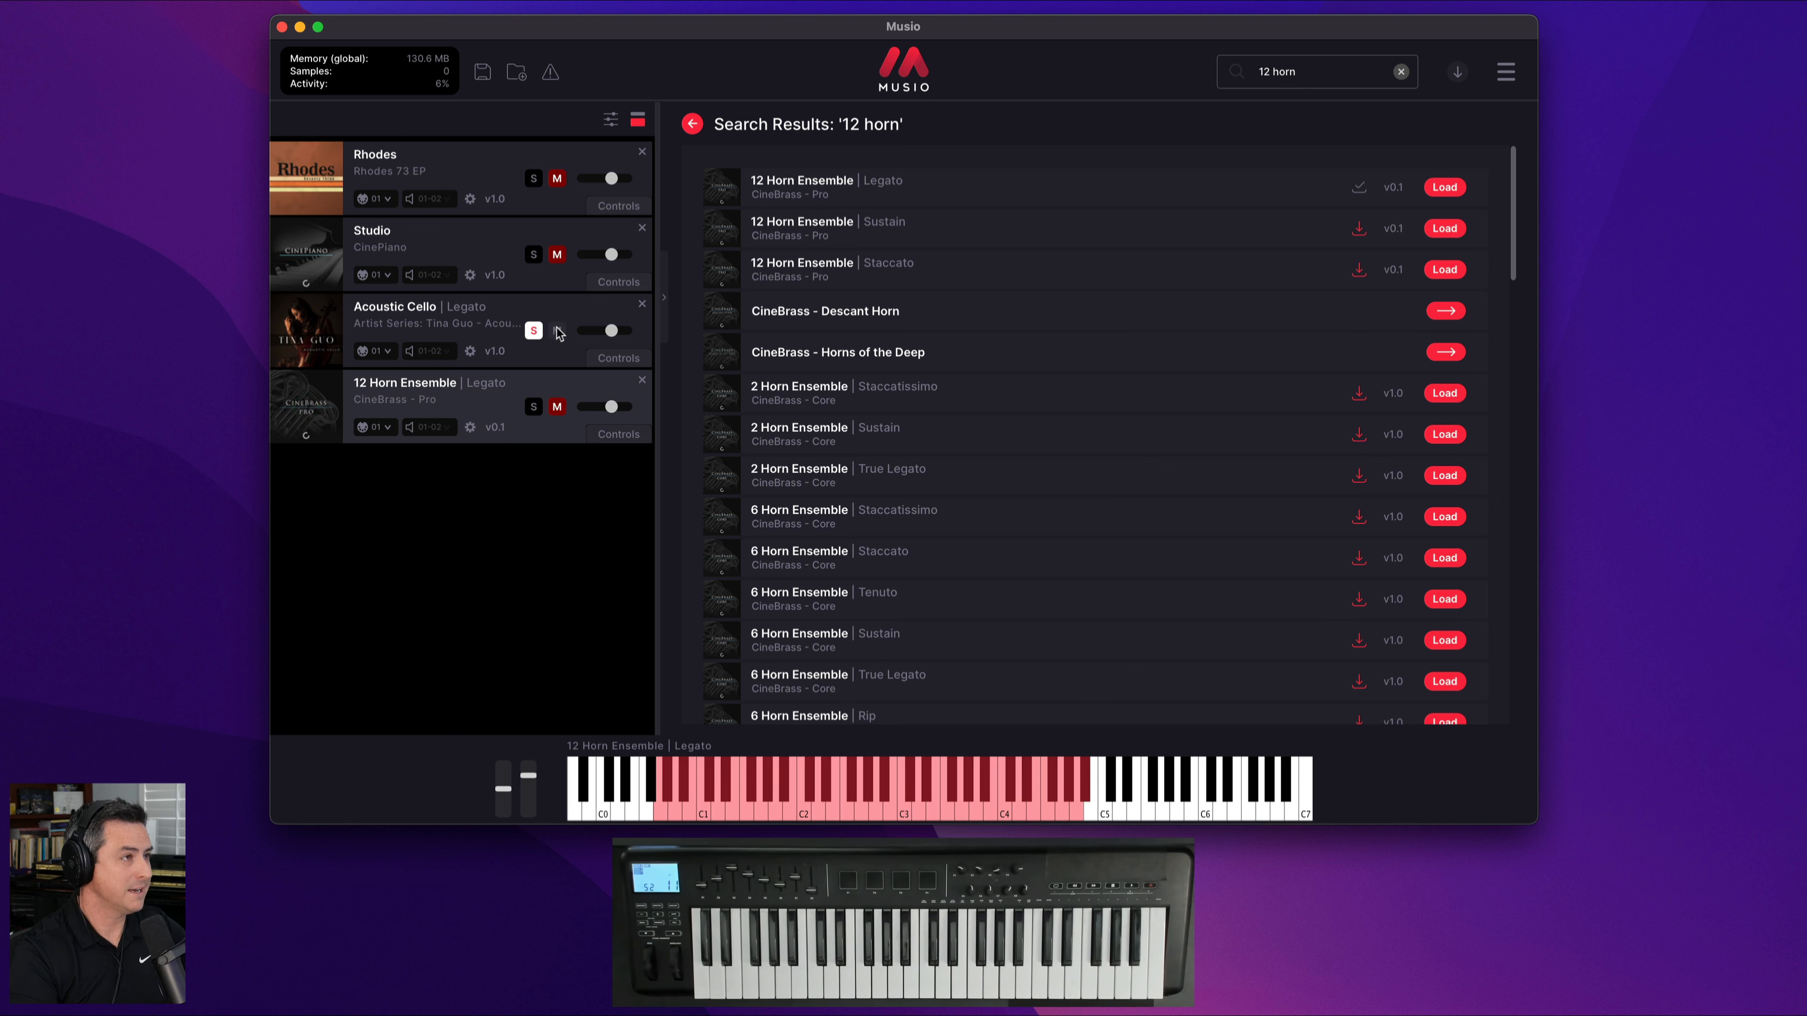
left_click(556, 330)
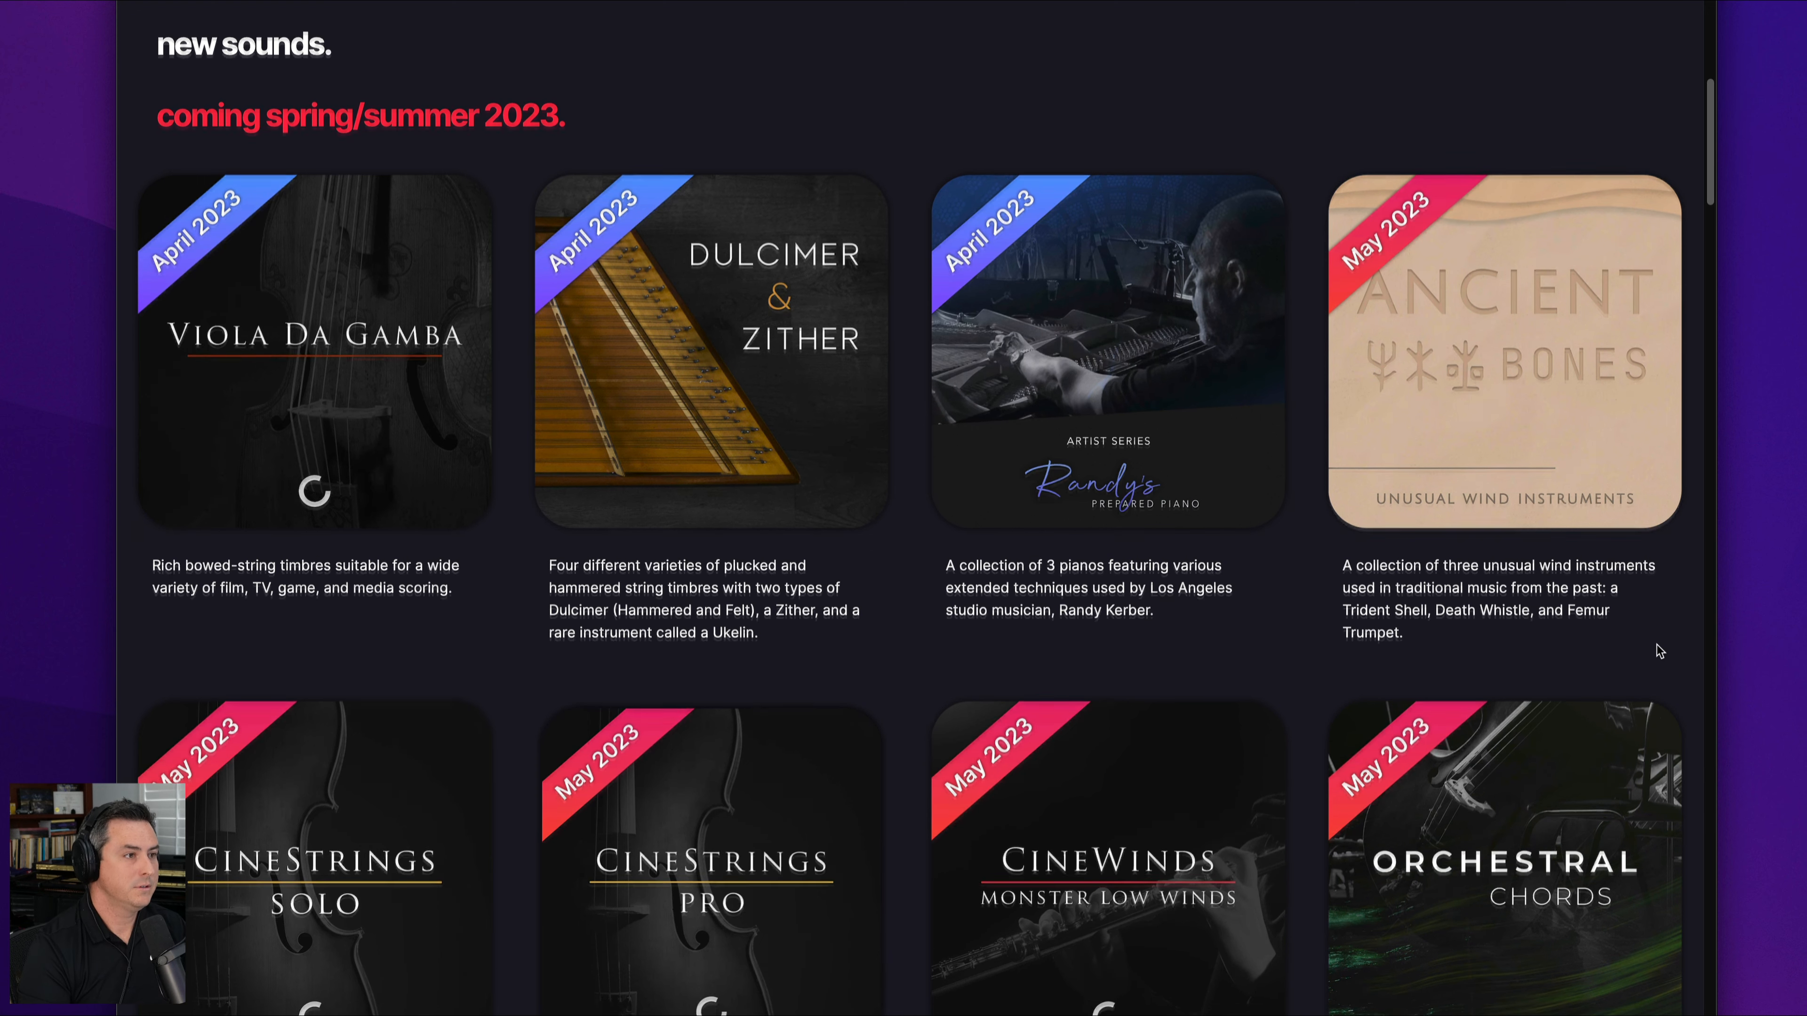
- Scroll the roadmap page through the June and July 2023 upcoming instrument cards
scroll("down", 3)
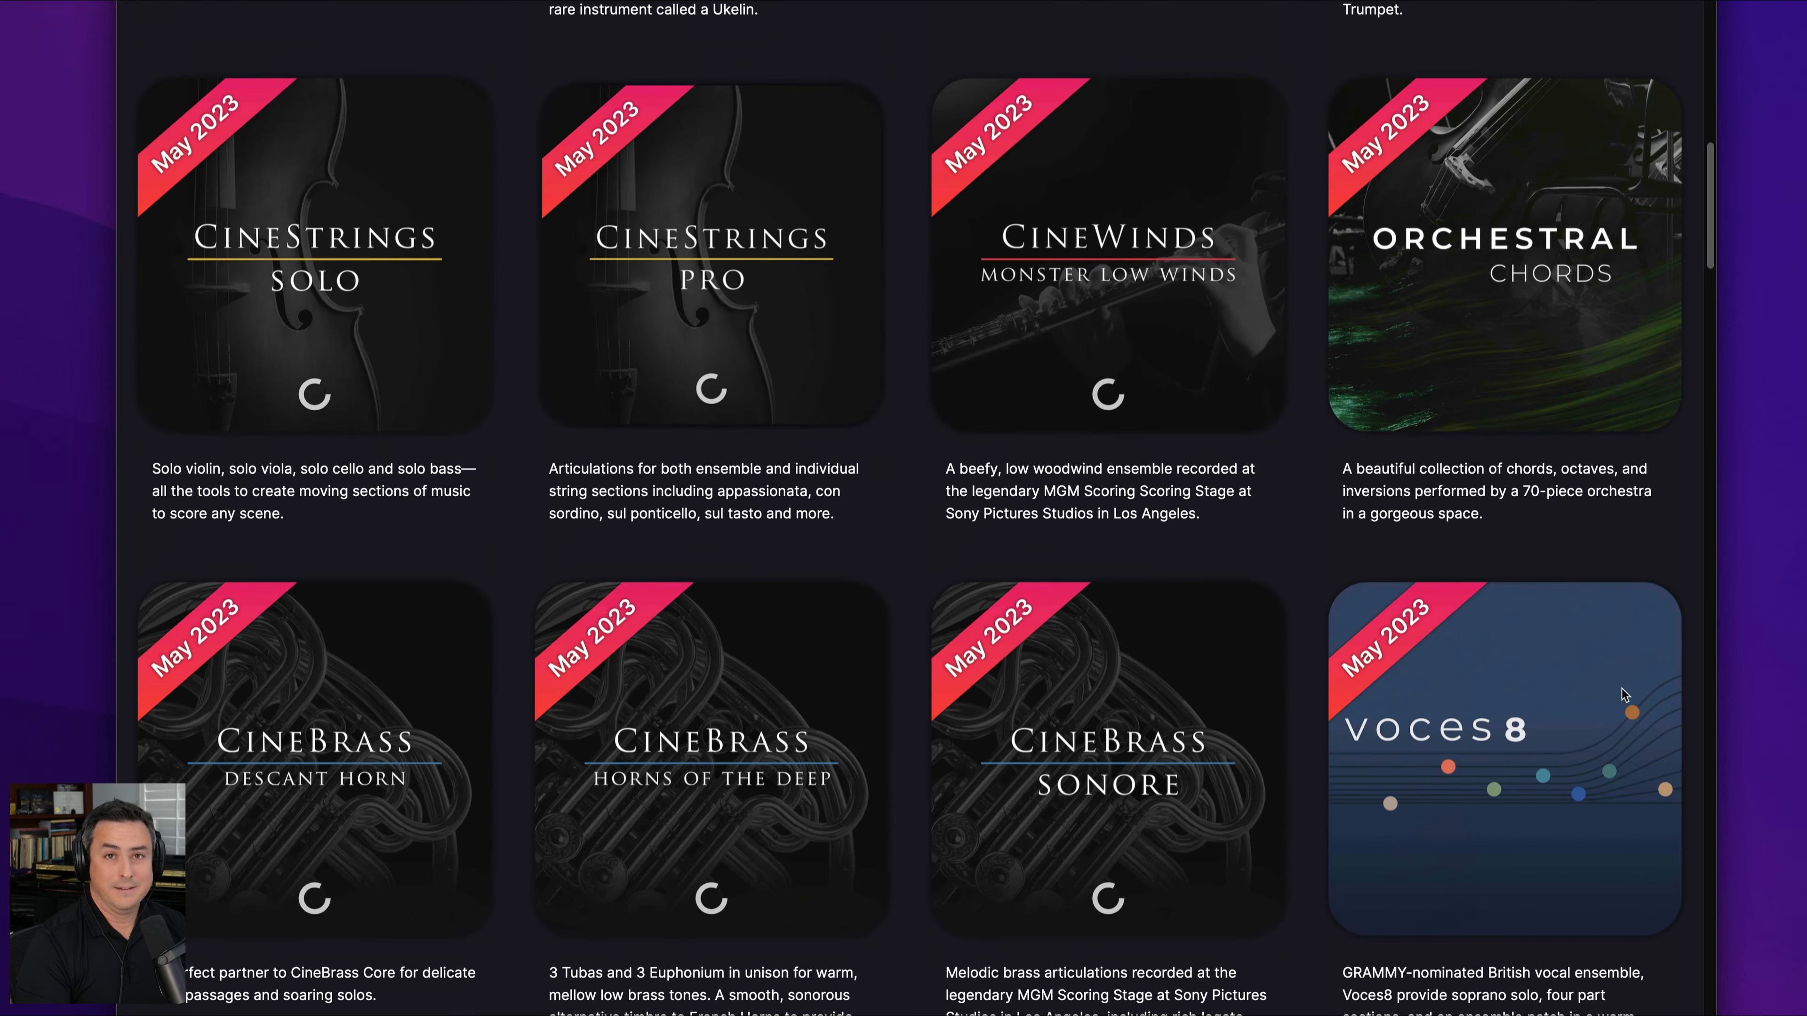
scroll("down", 3)
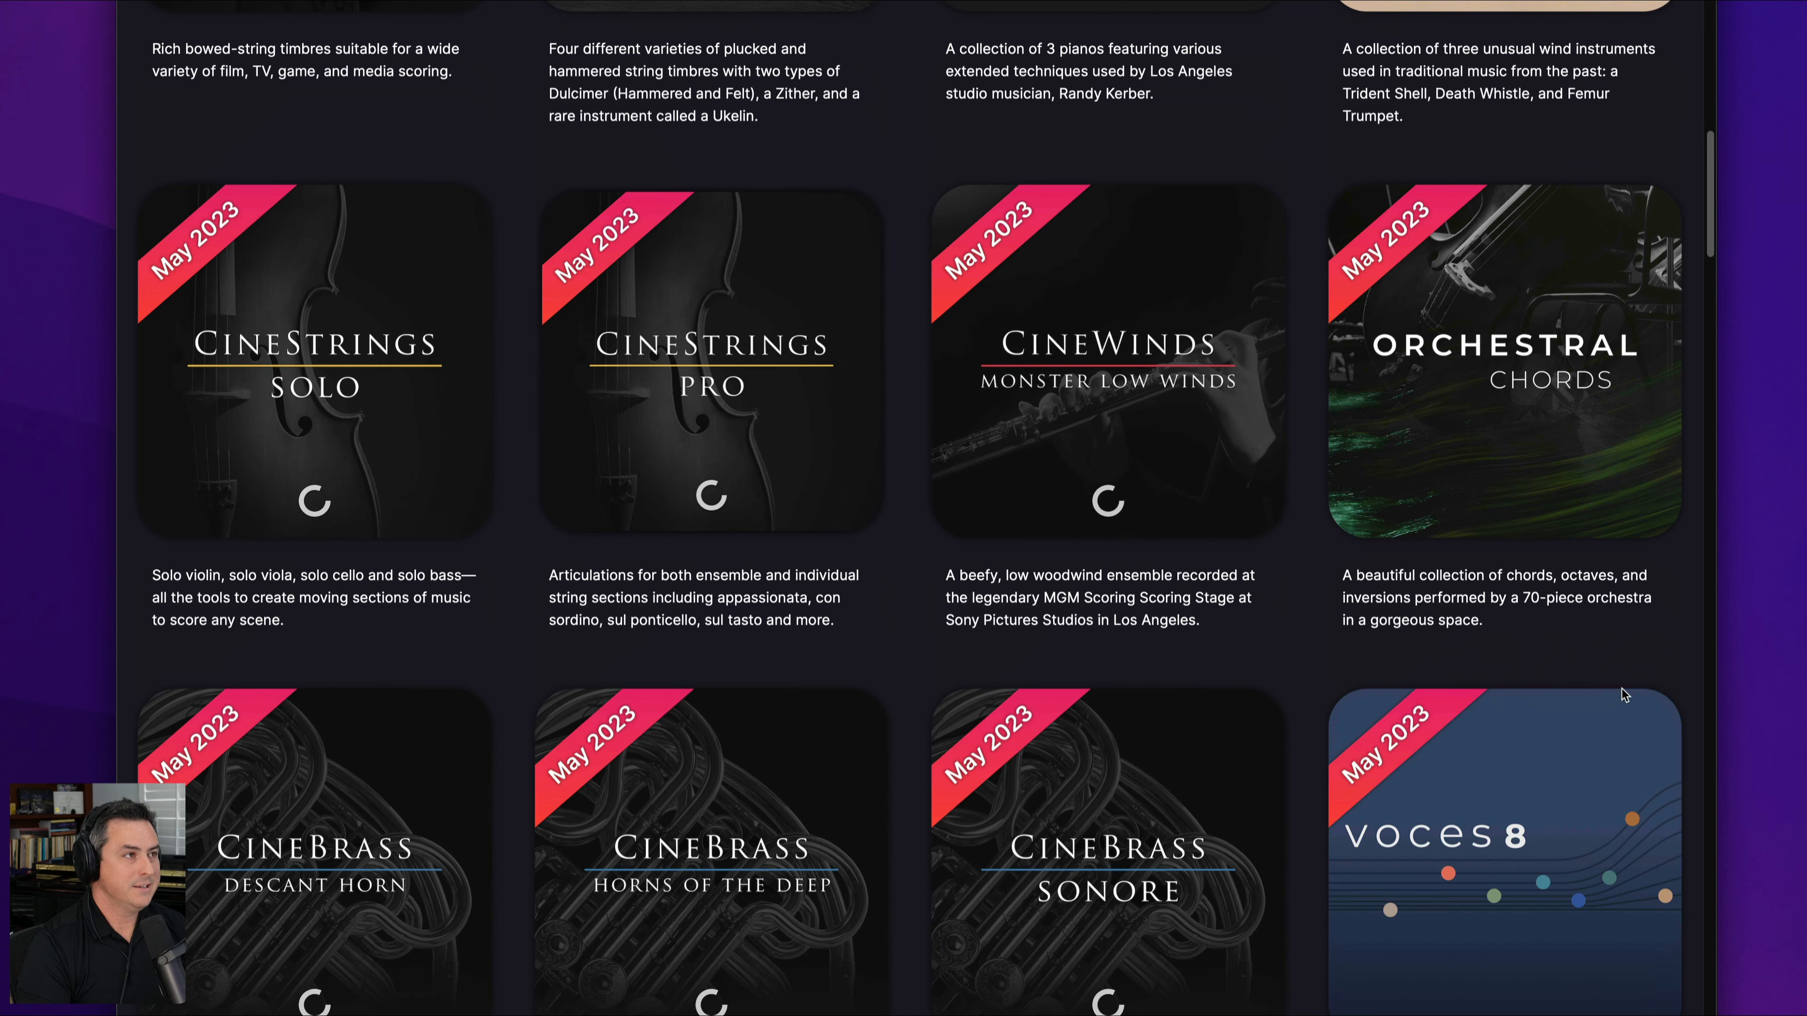
scroll("down", 3)
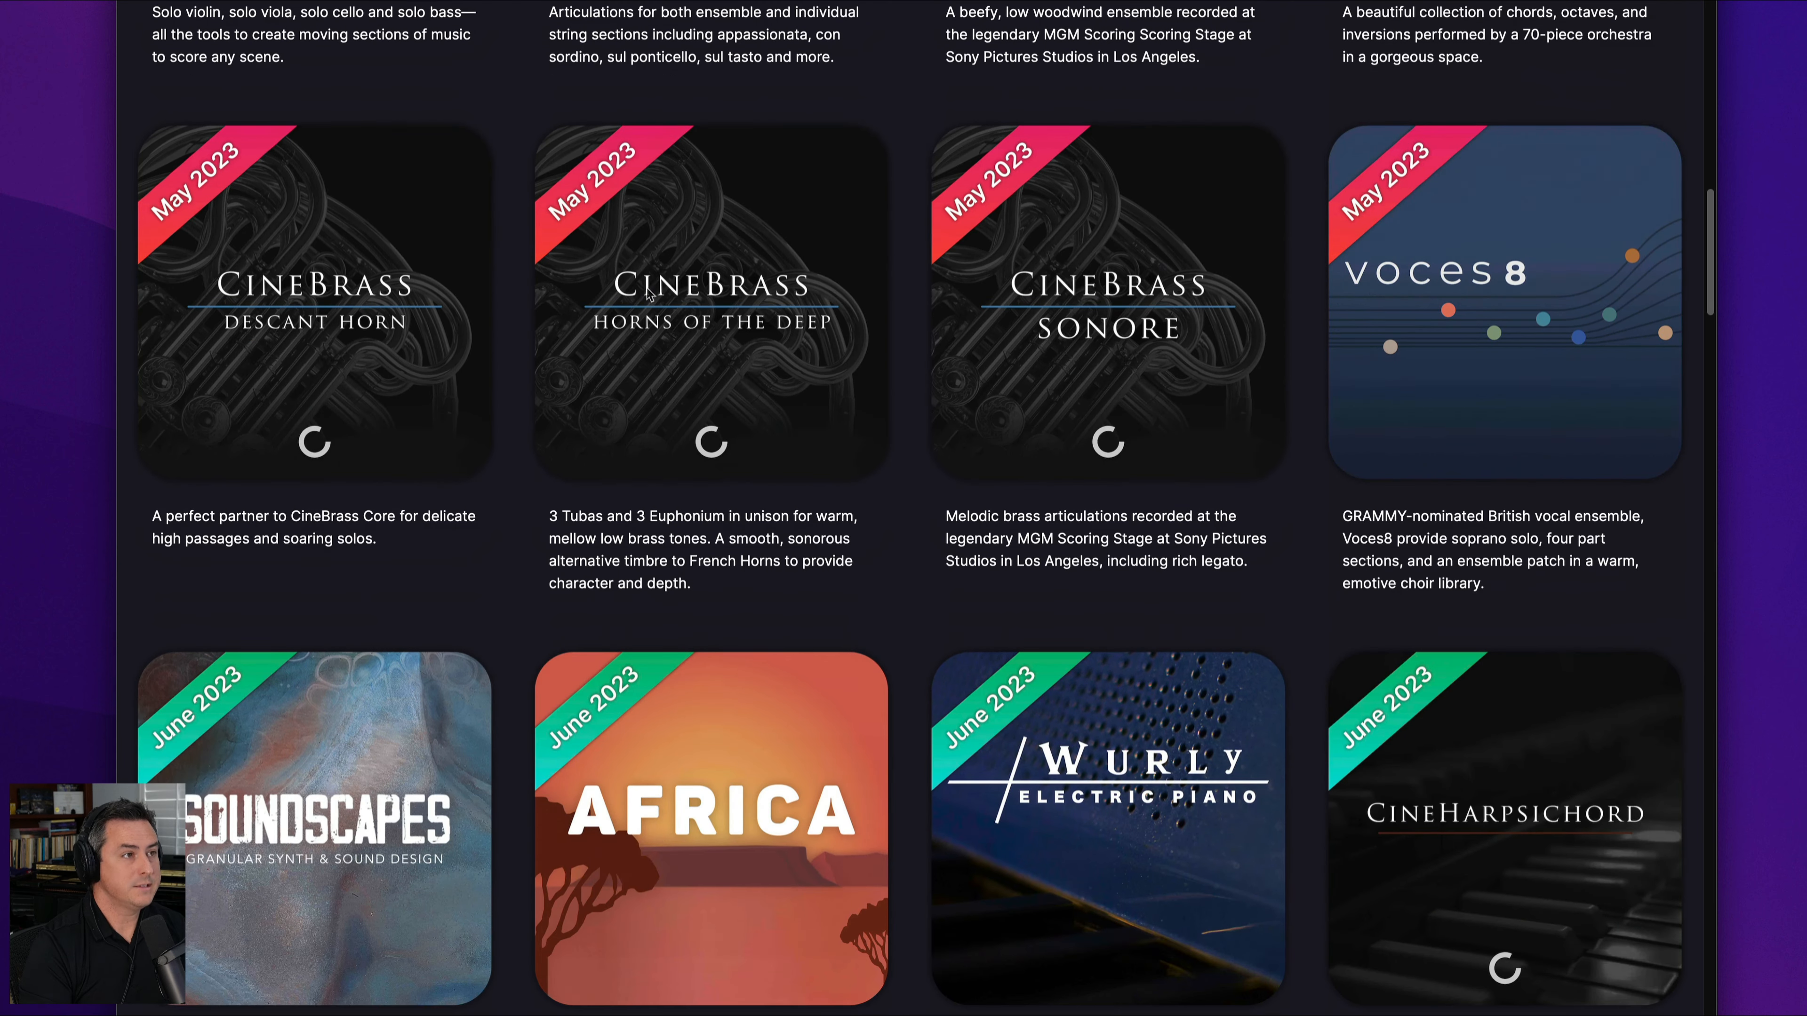
mouse_move(649, 294)
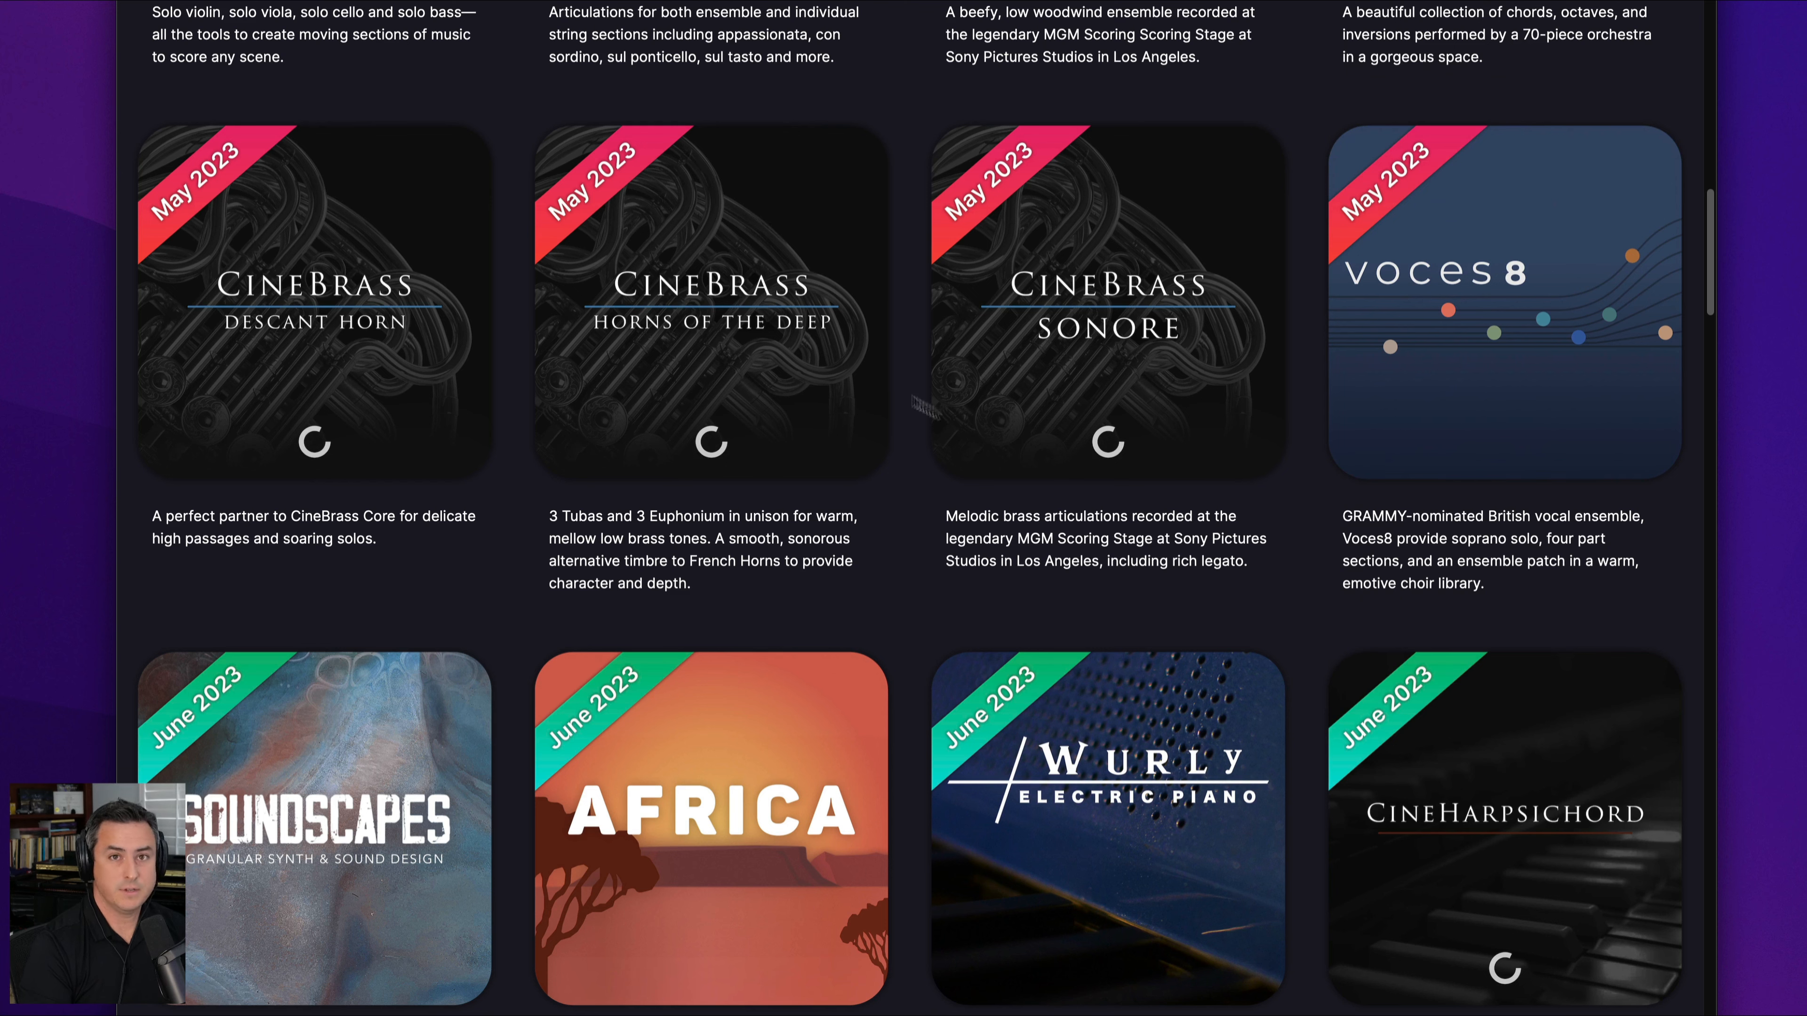
scroll("down", 3)
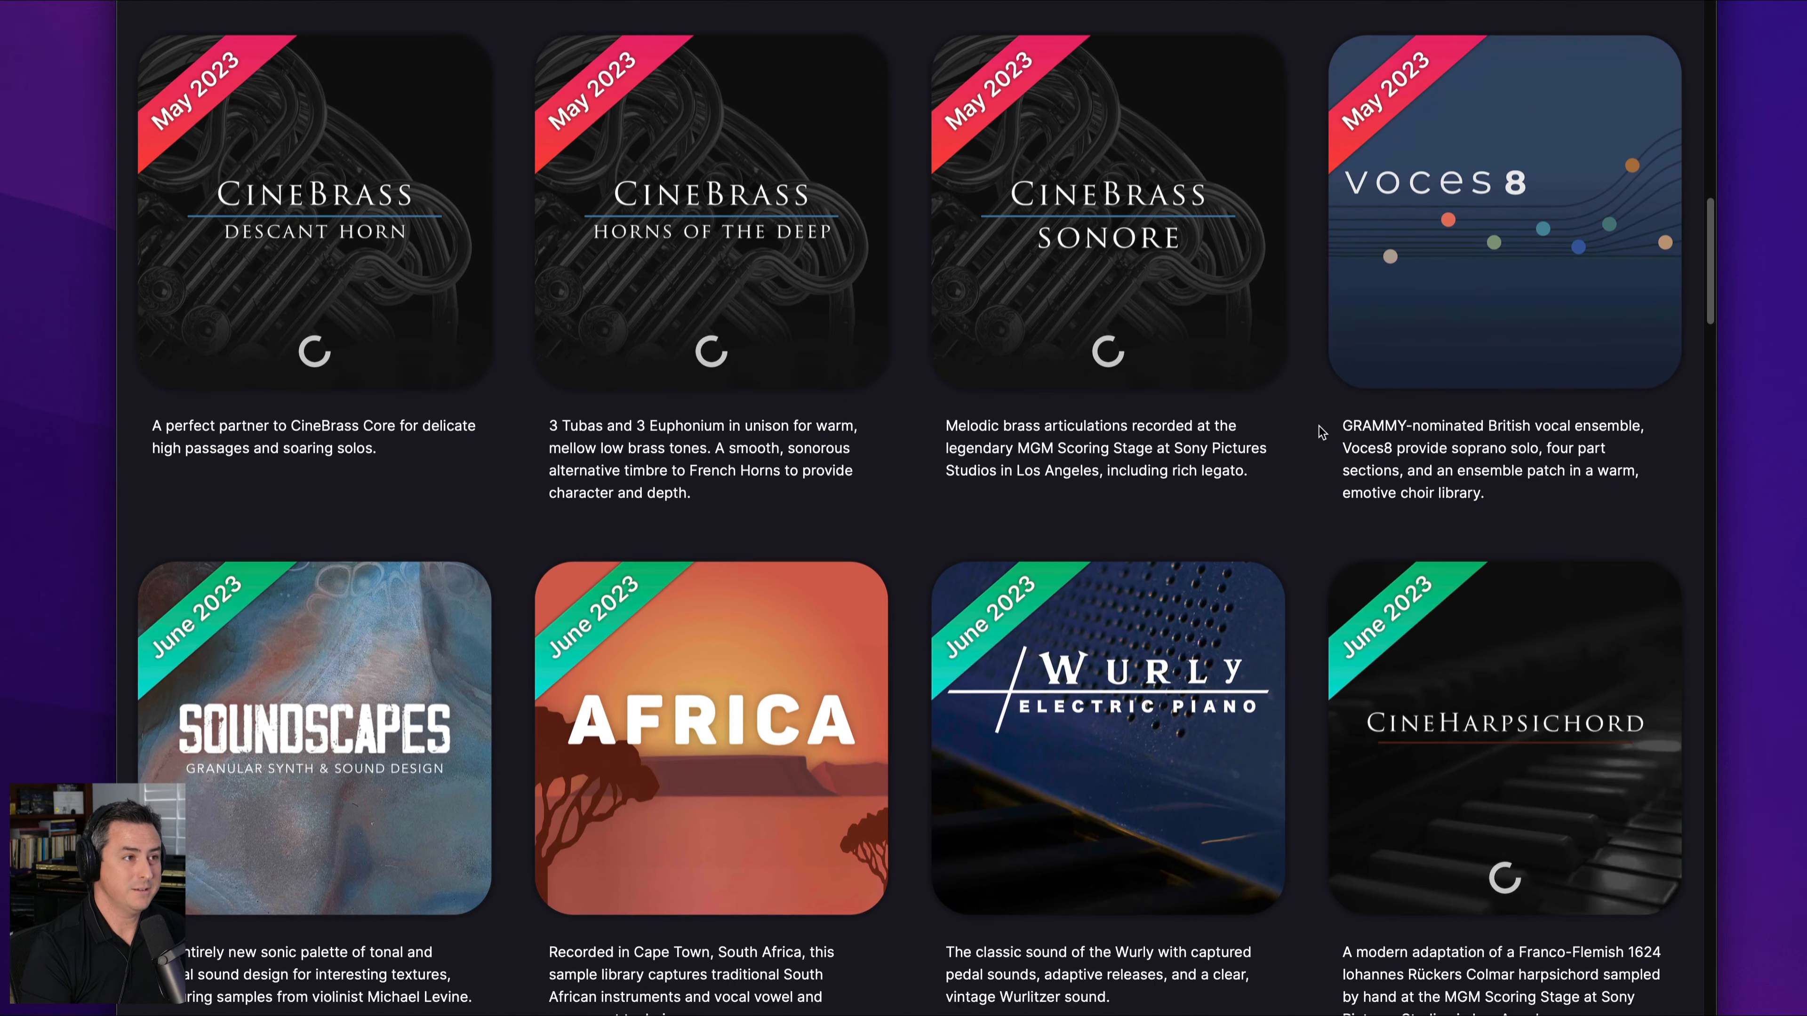
scroll("down", 3)
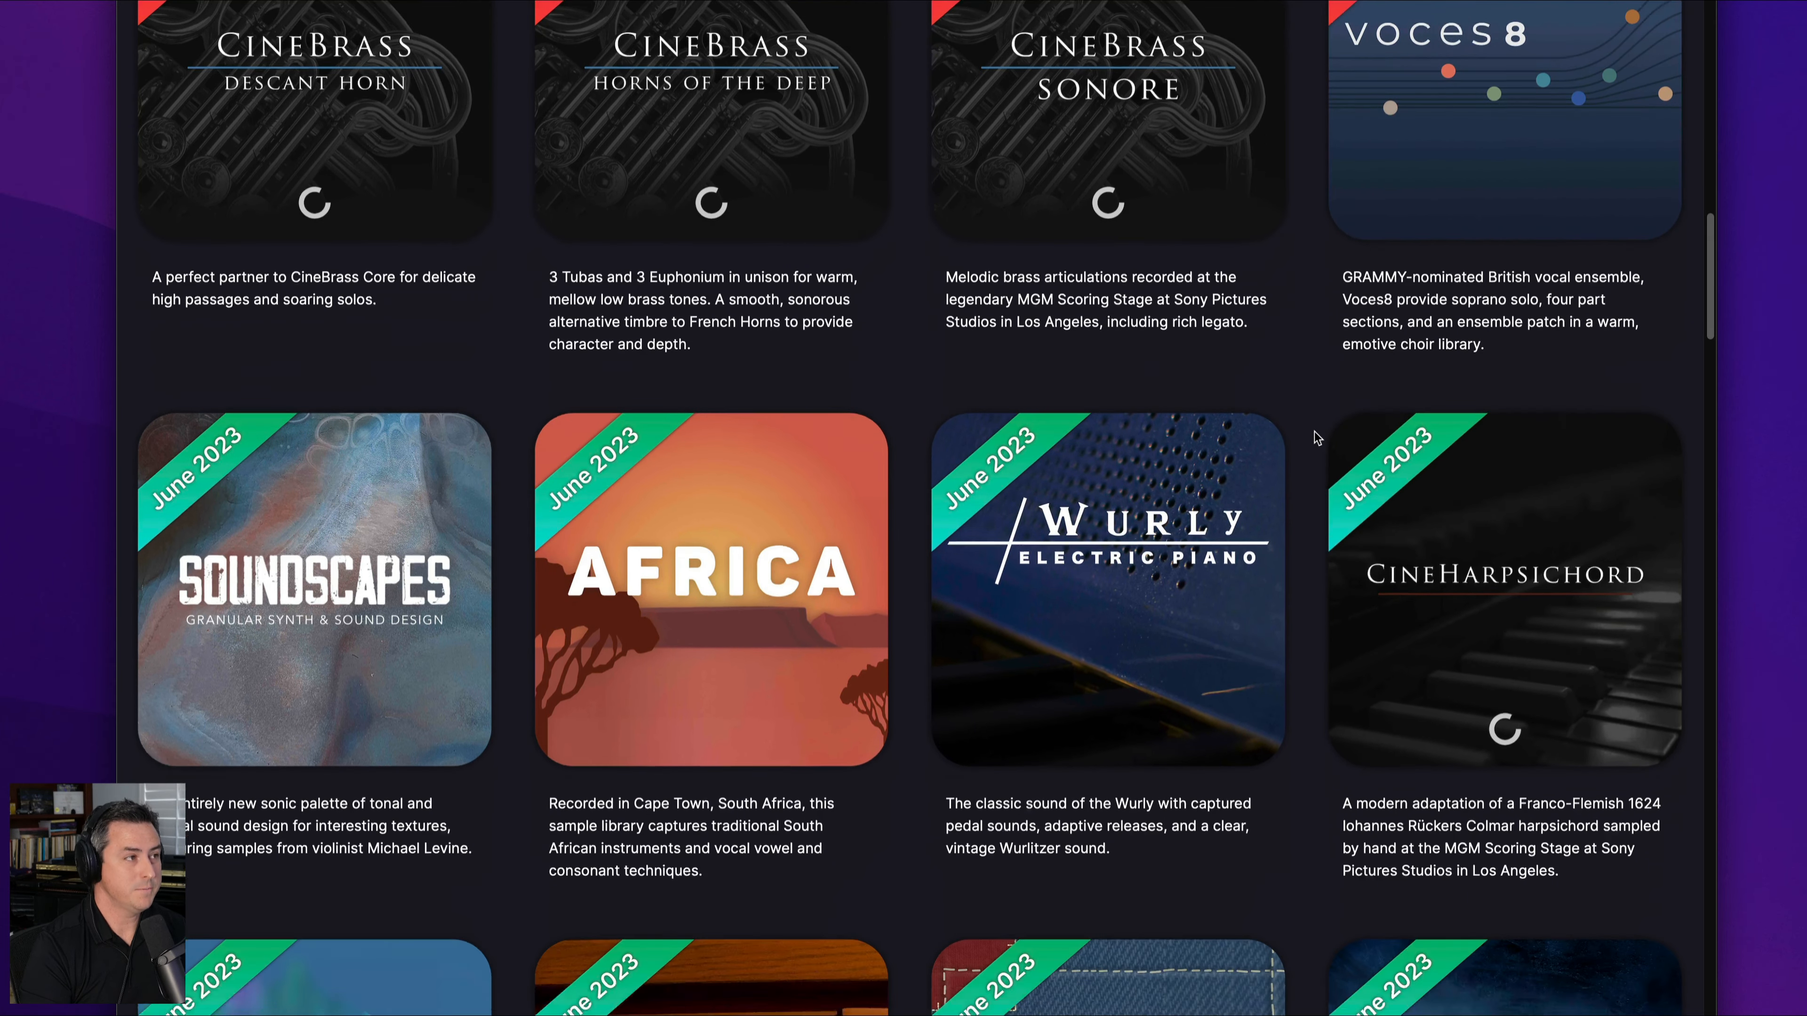
scroll("down", 3)
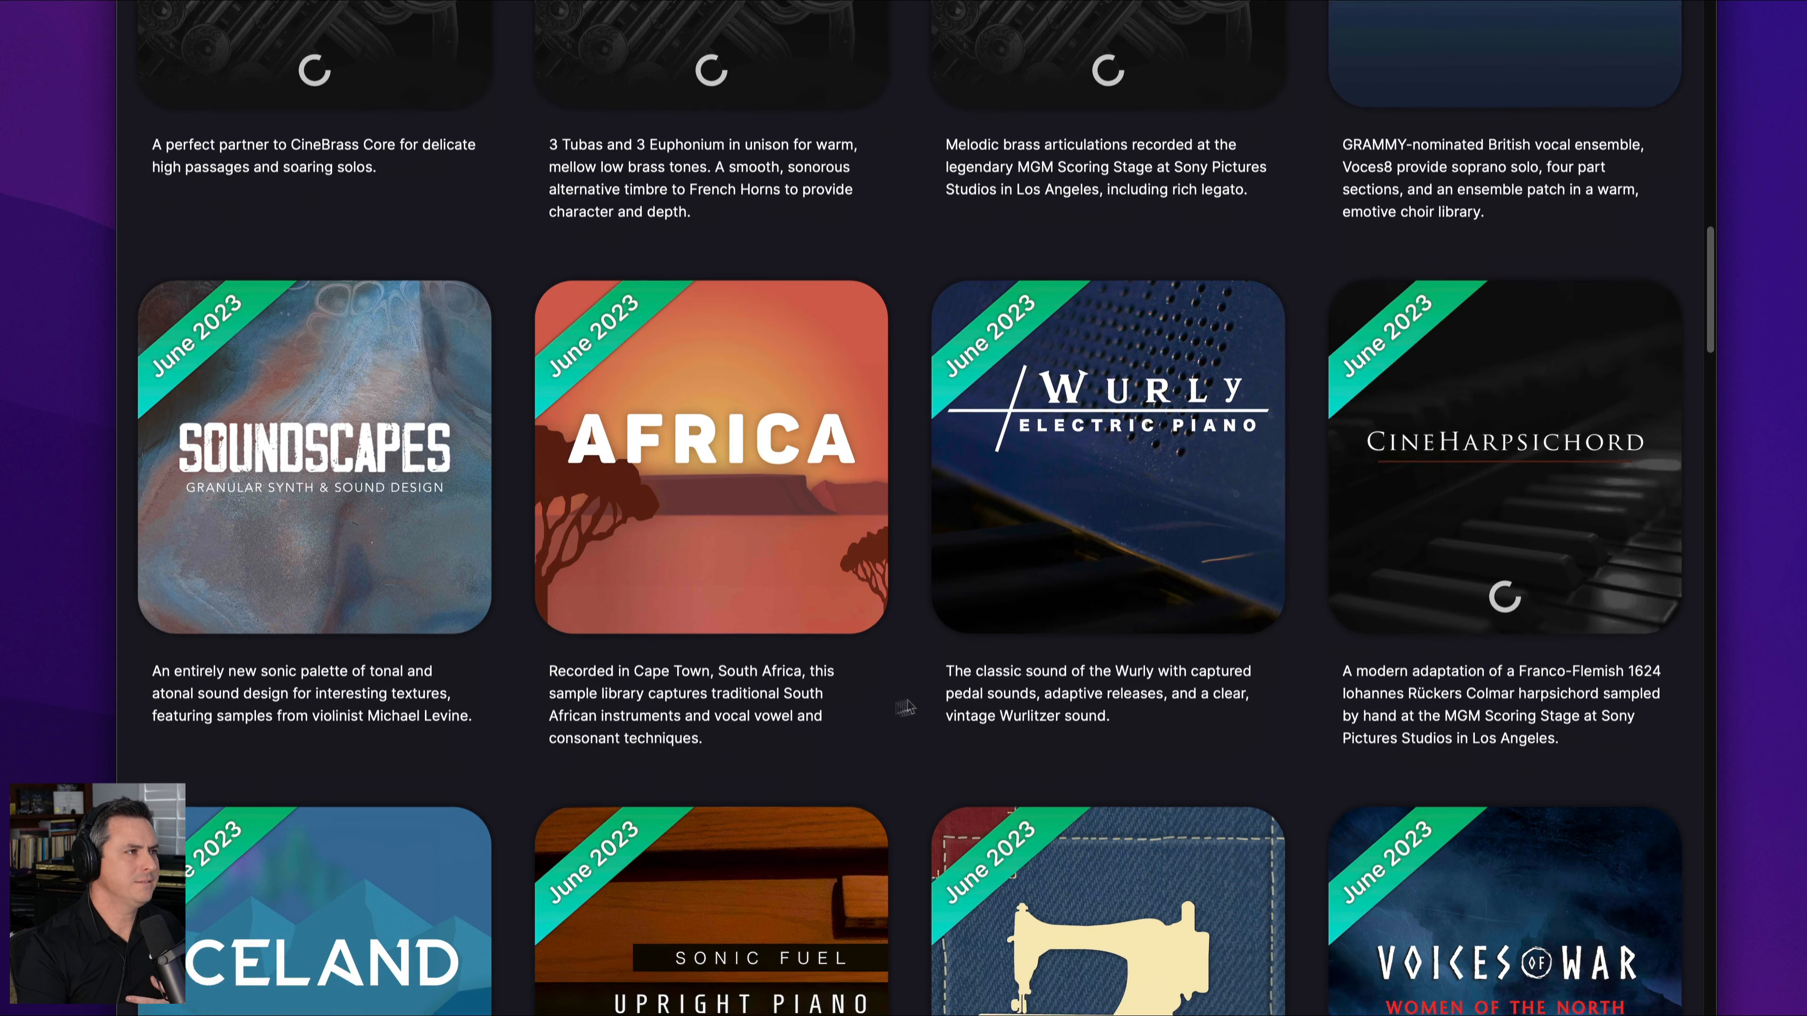
scroll("down", 3)
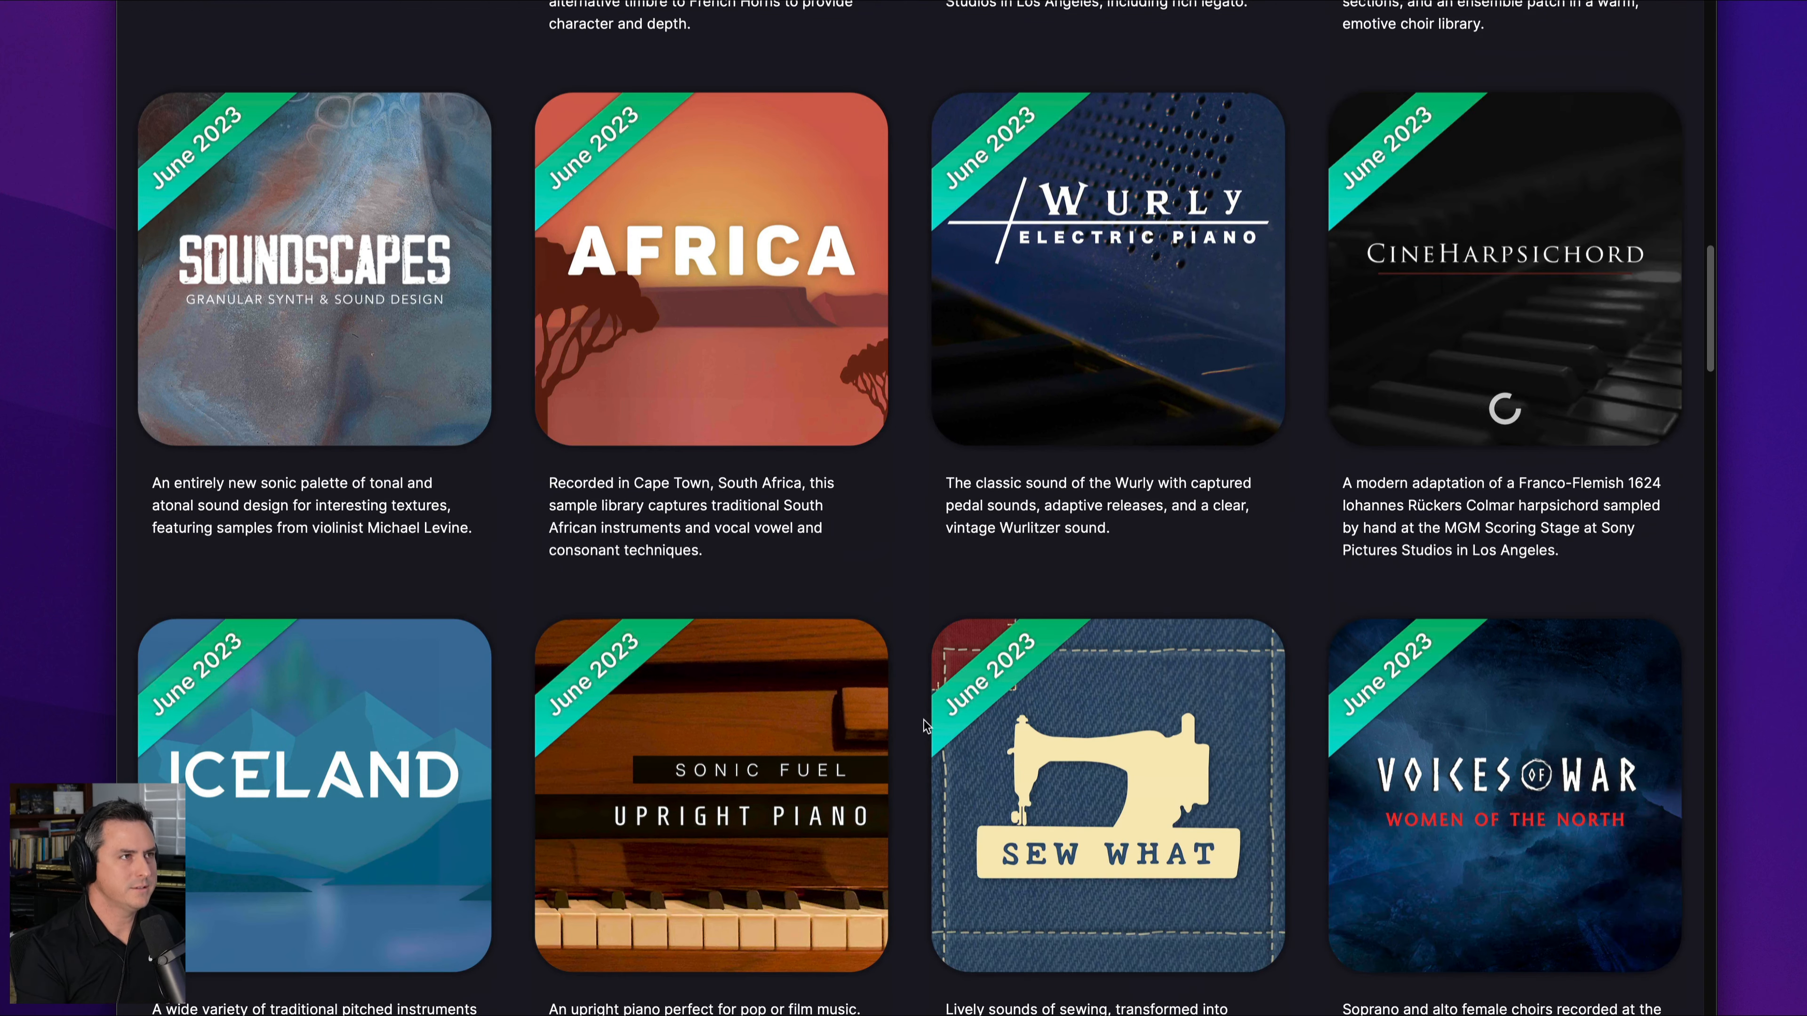
scroll("down", 3)
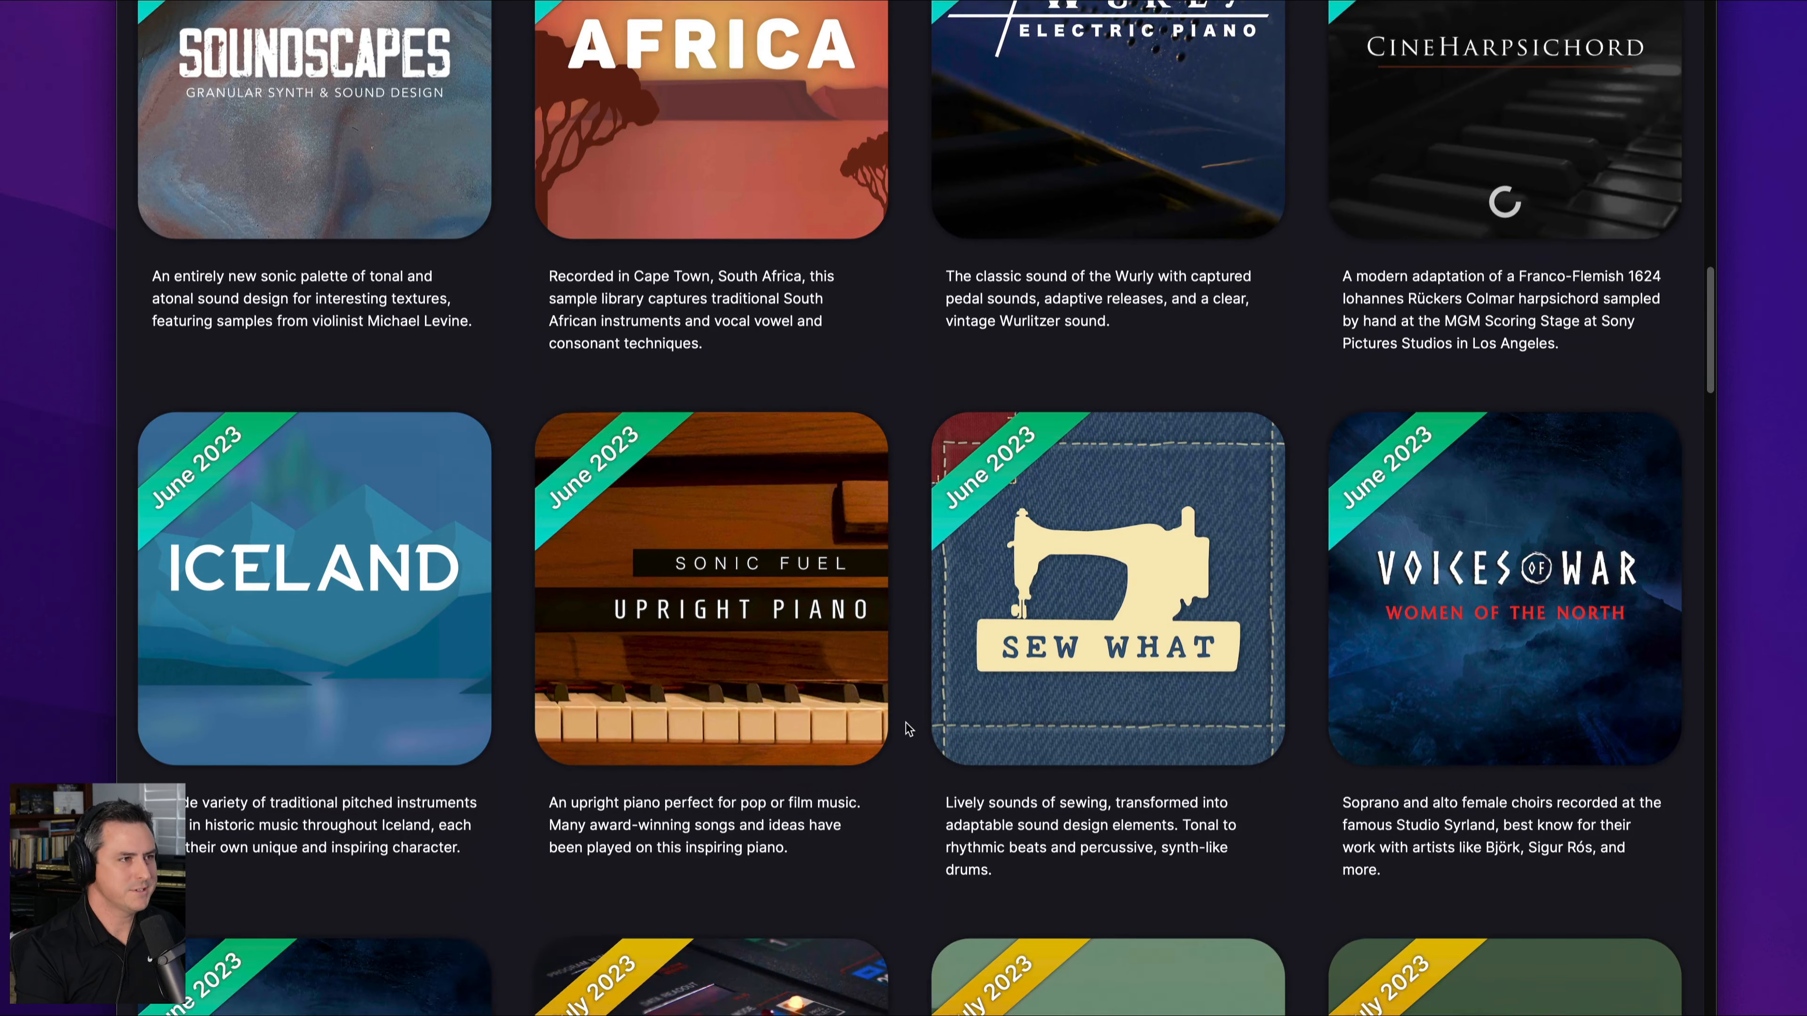
scroll("down", 3)
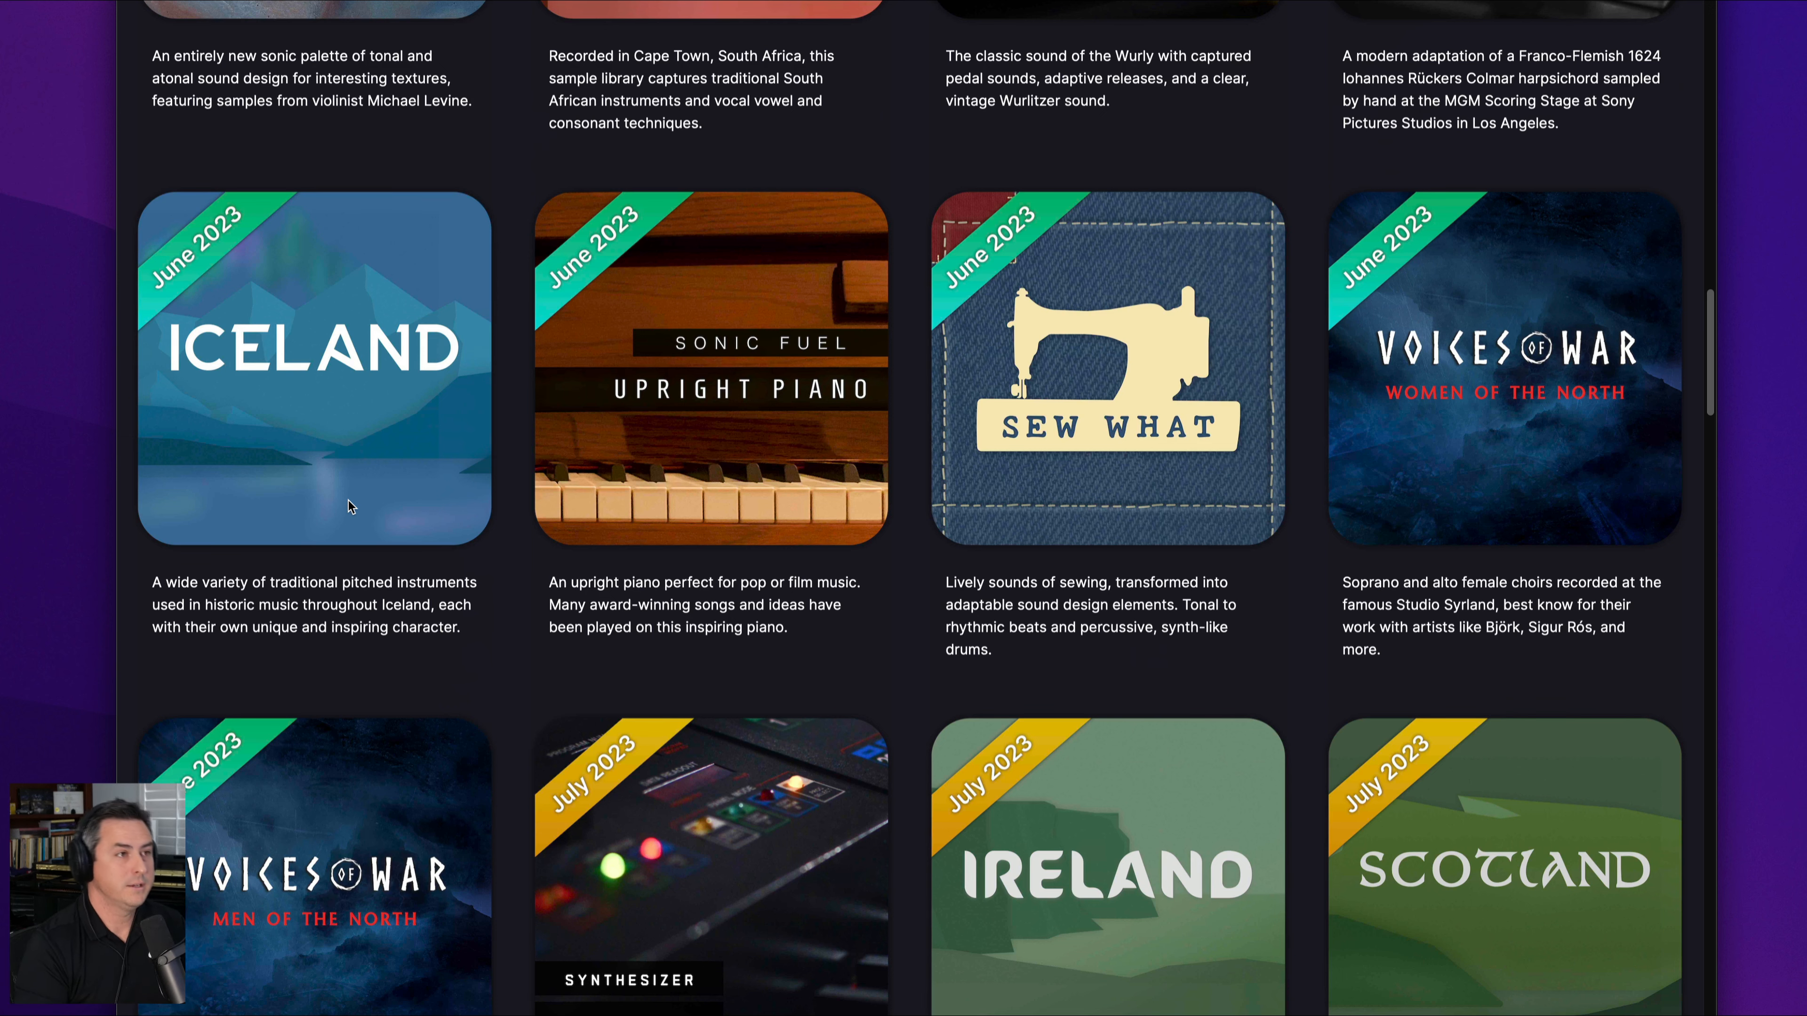
- Continue down past the August 2023 drum machines and synthesizers to the Prophet 5
scroll("down", 3)
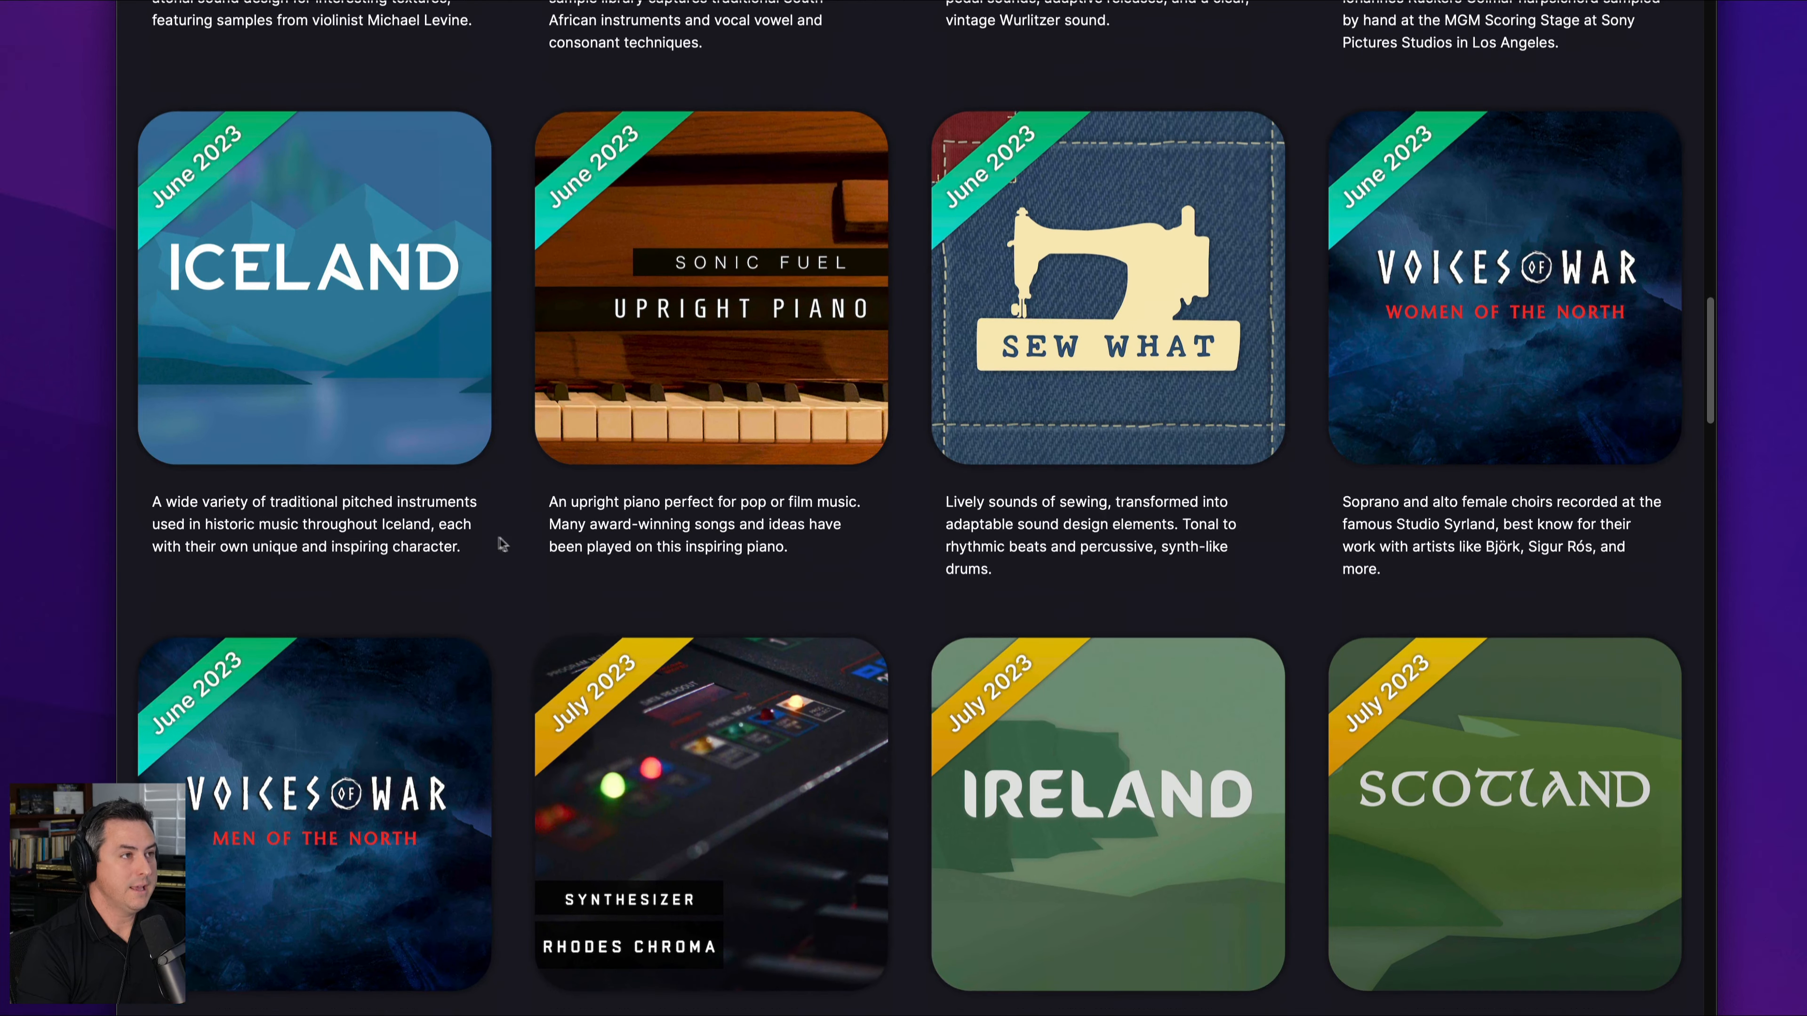
scroll("down", 3)
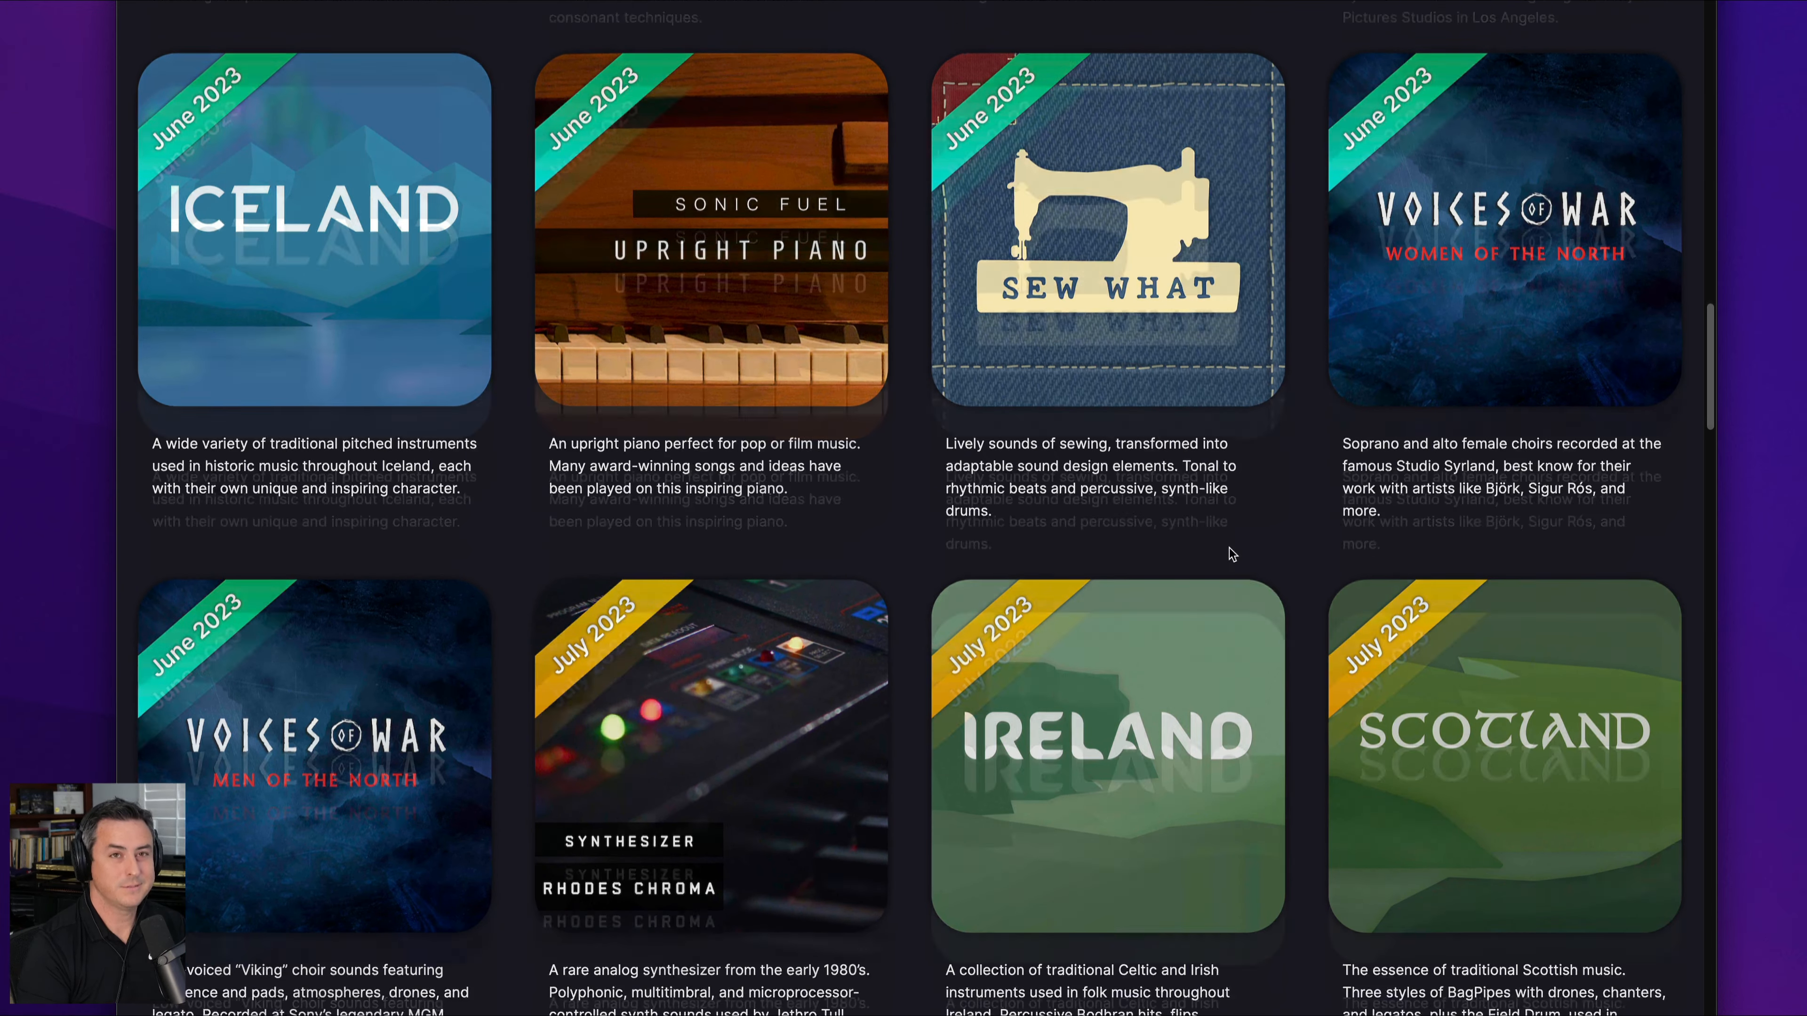
scroll("down", 3)
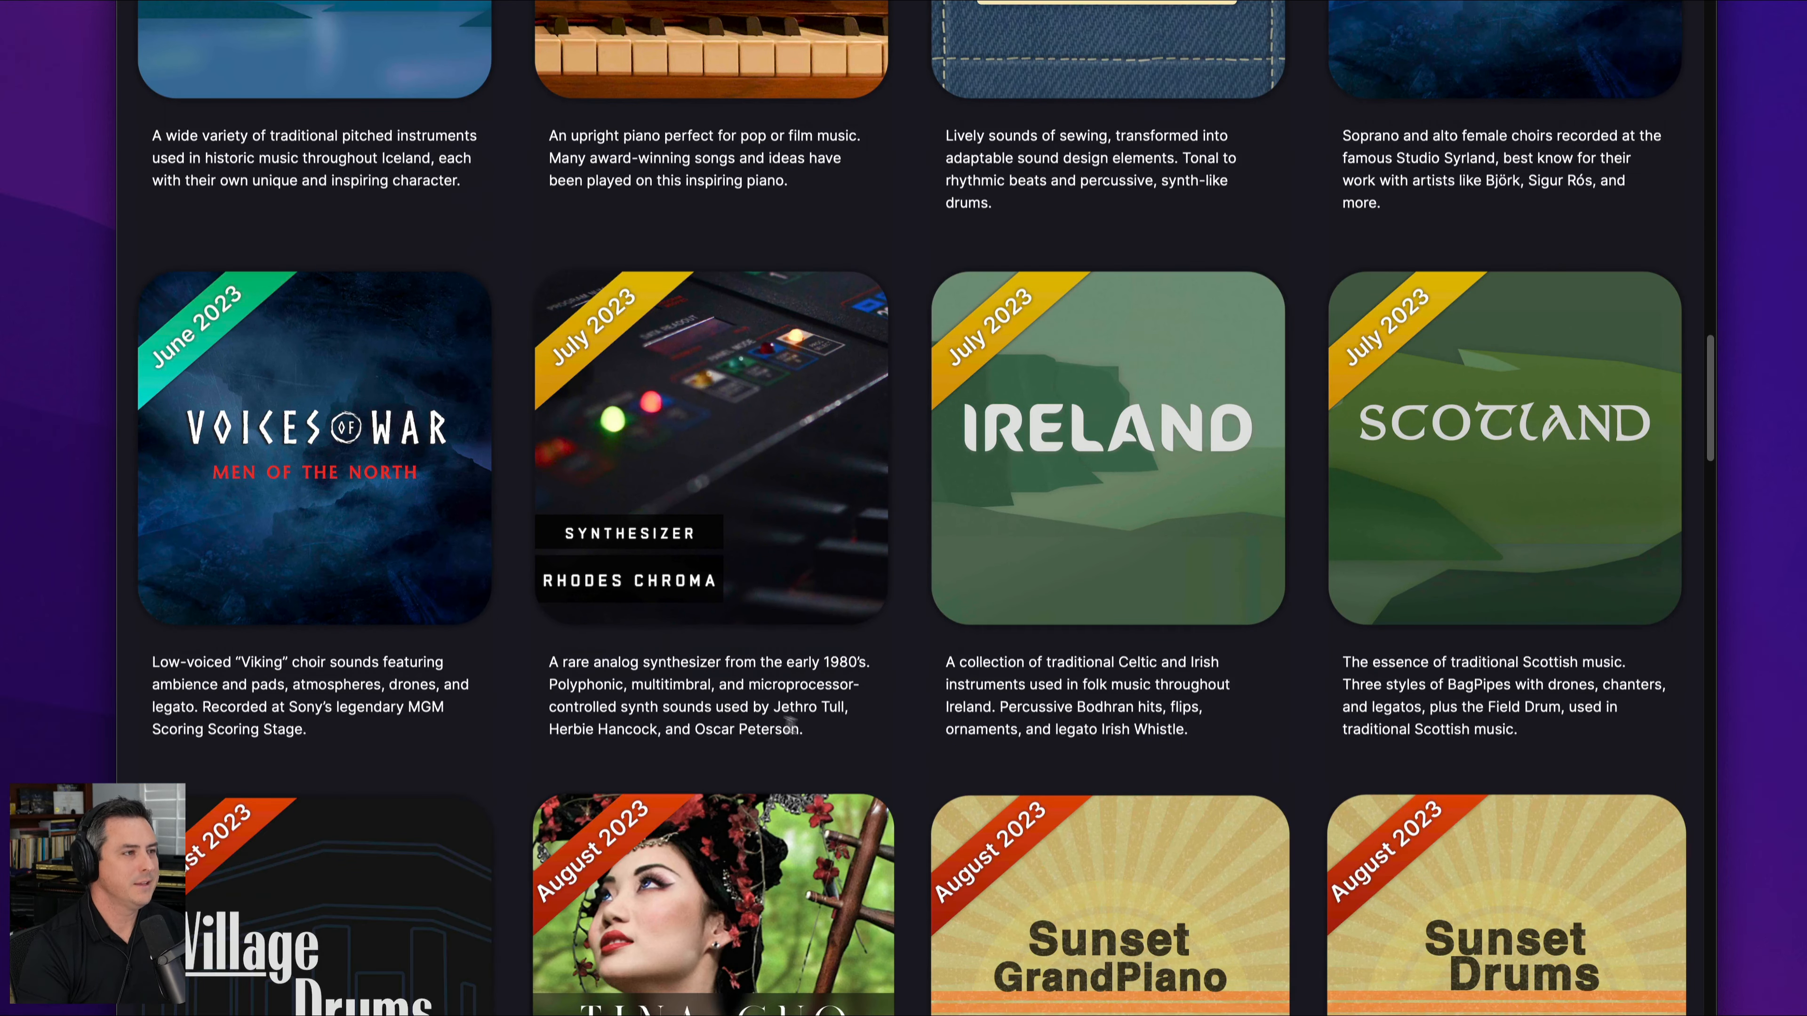
scroll("down", 3)
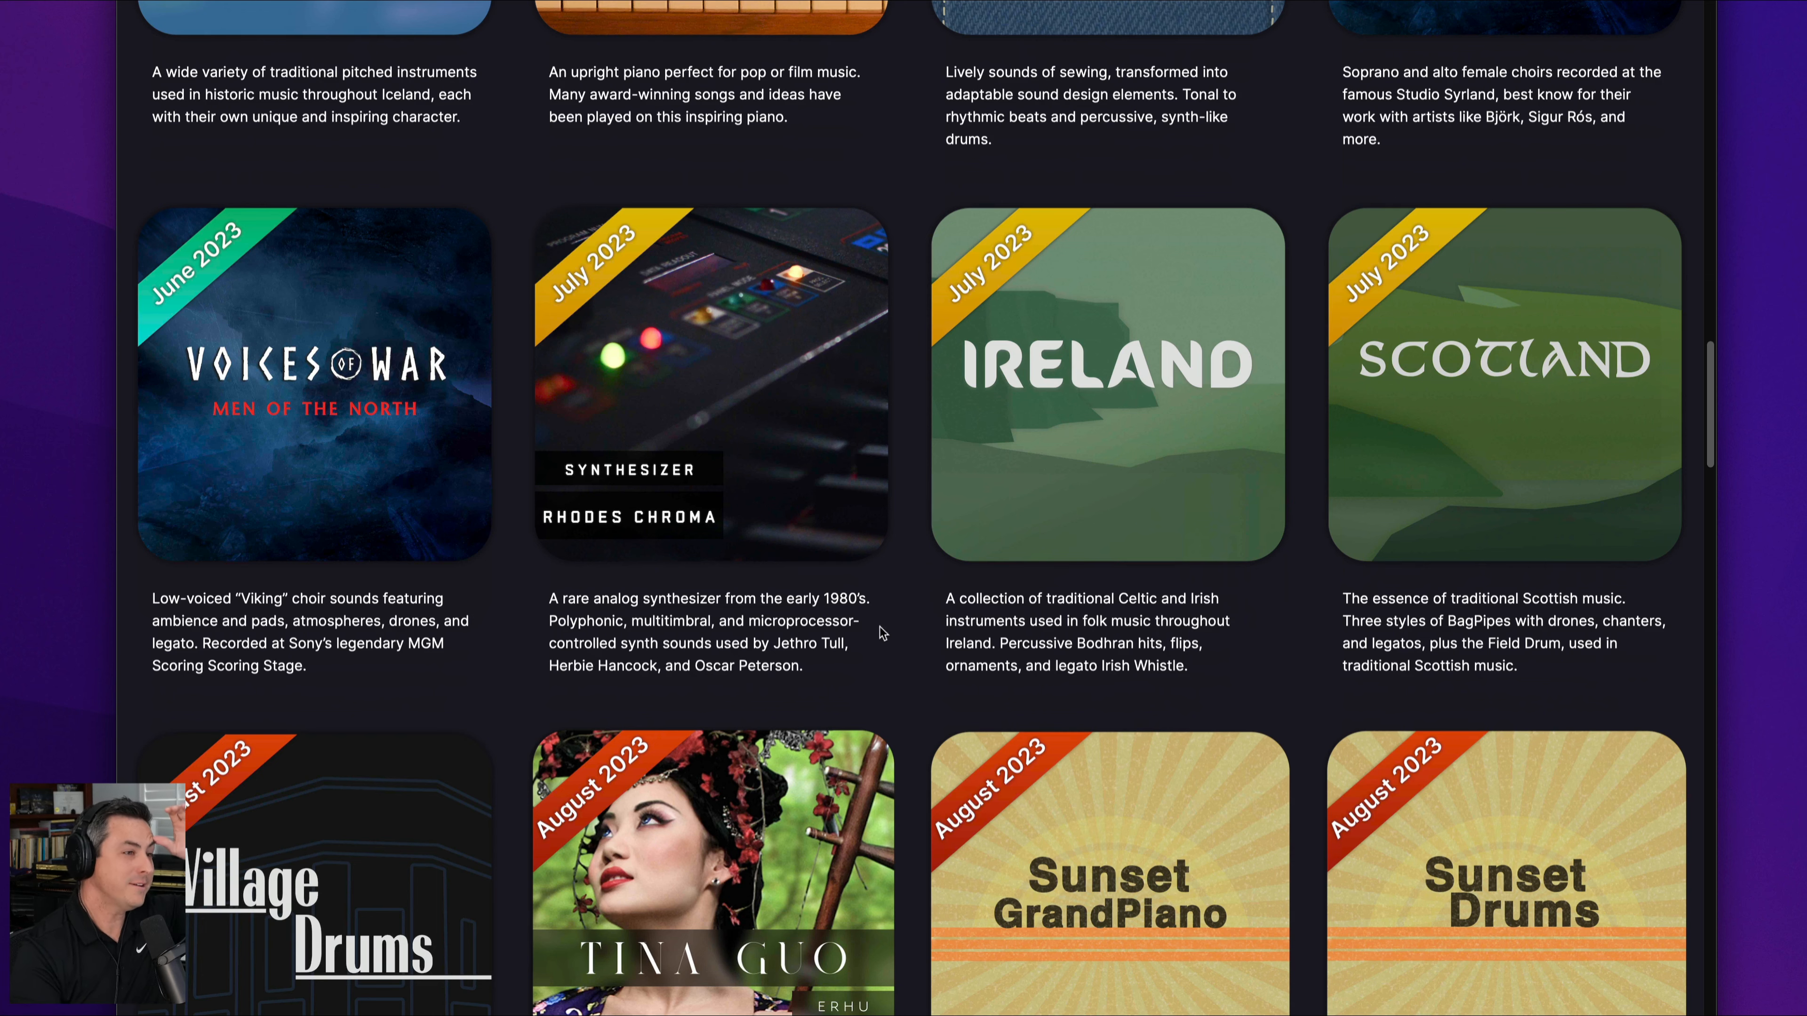
scroll("down", 3)
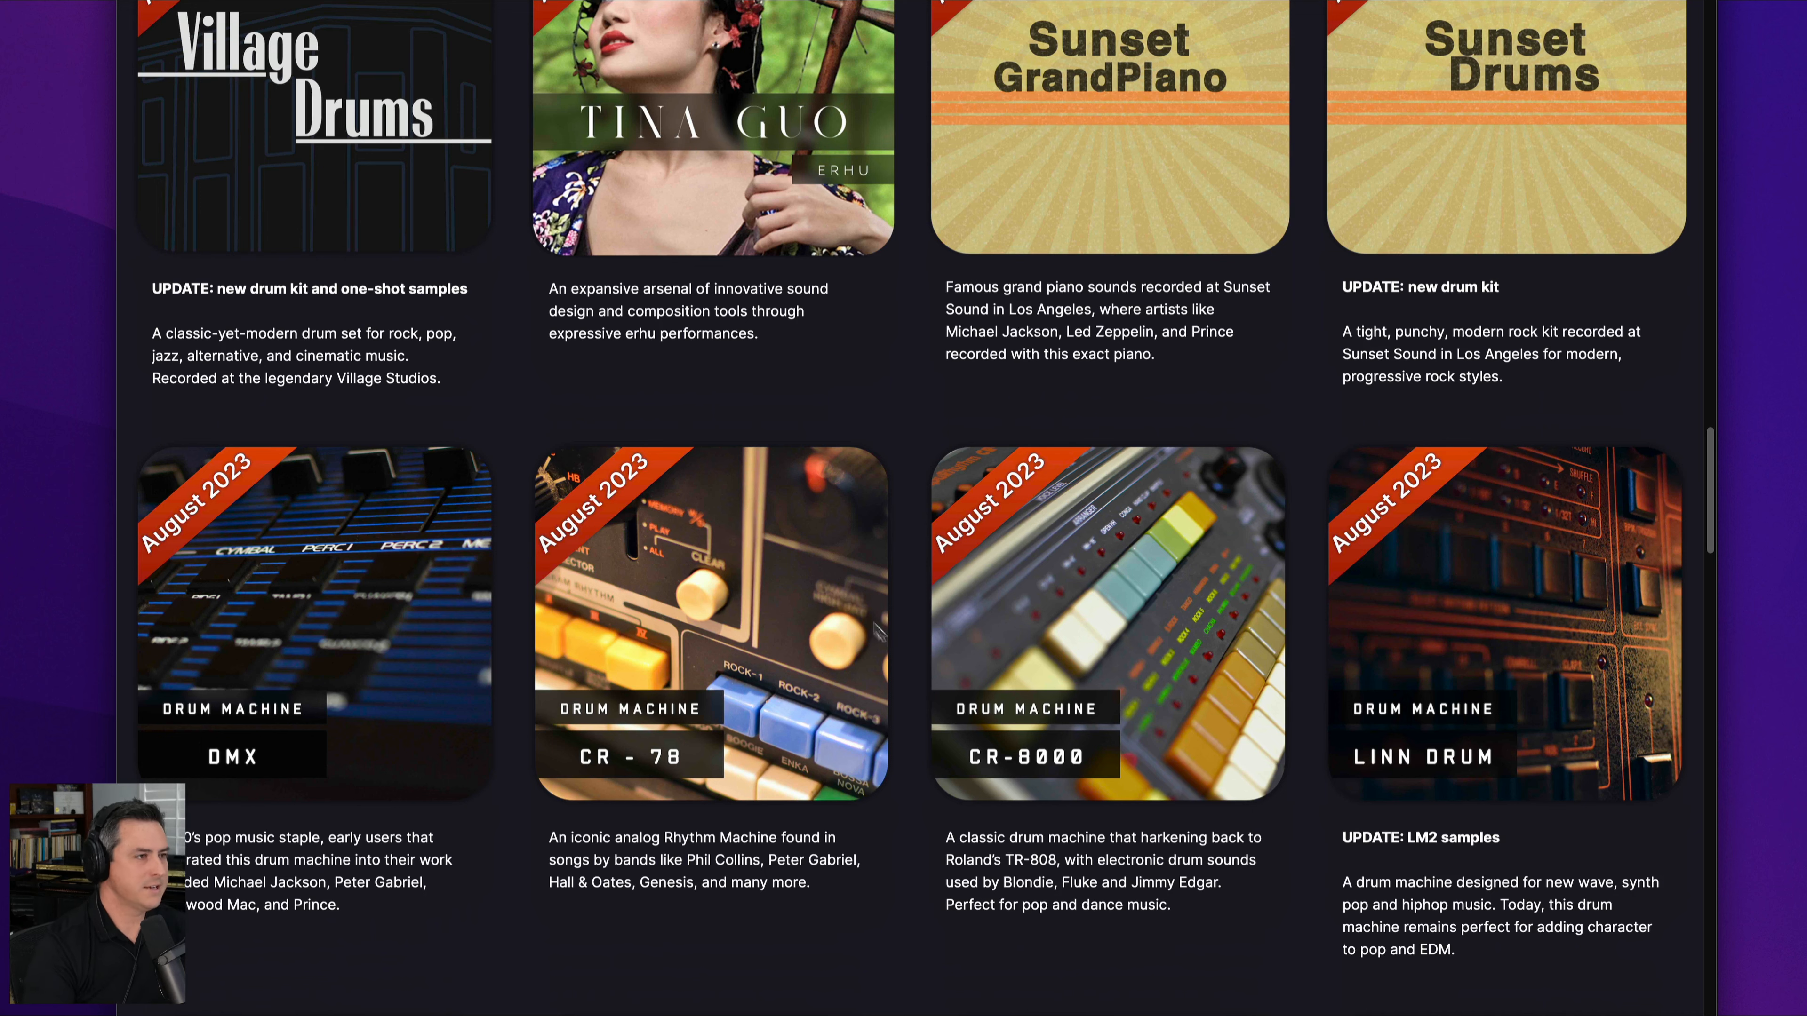
scroll("down", 3)
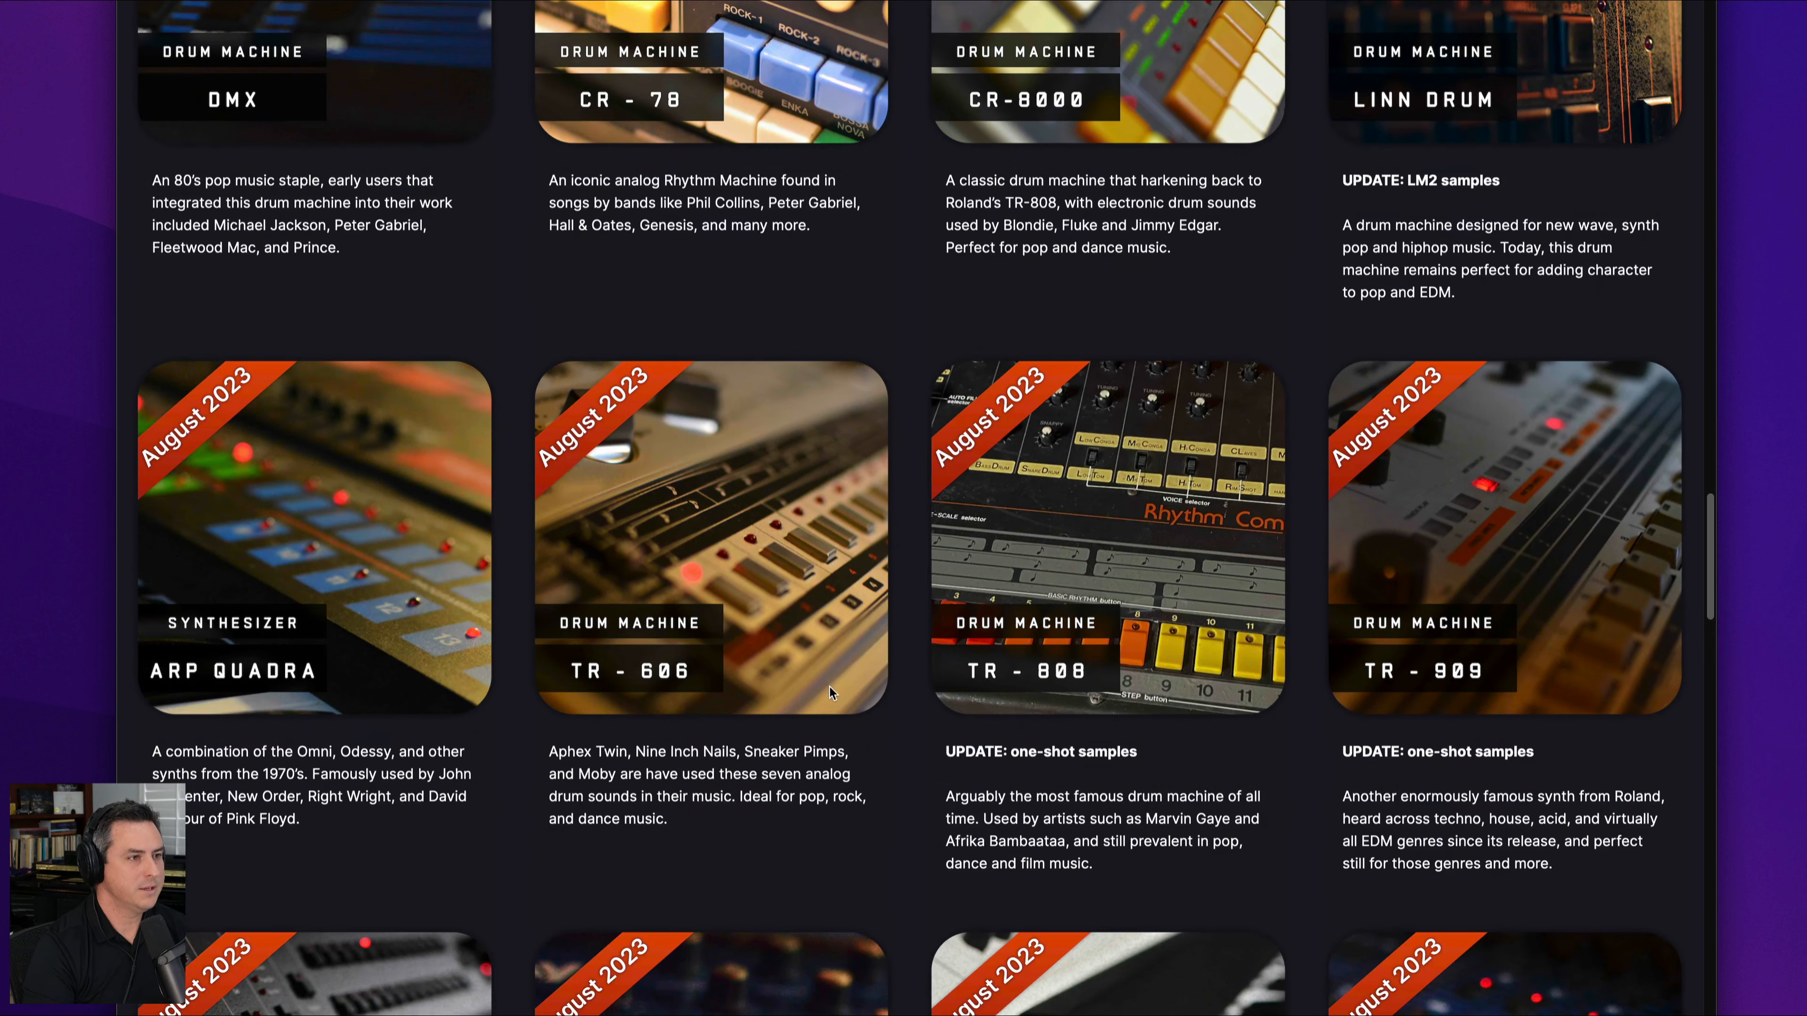
scroll("down", 3)
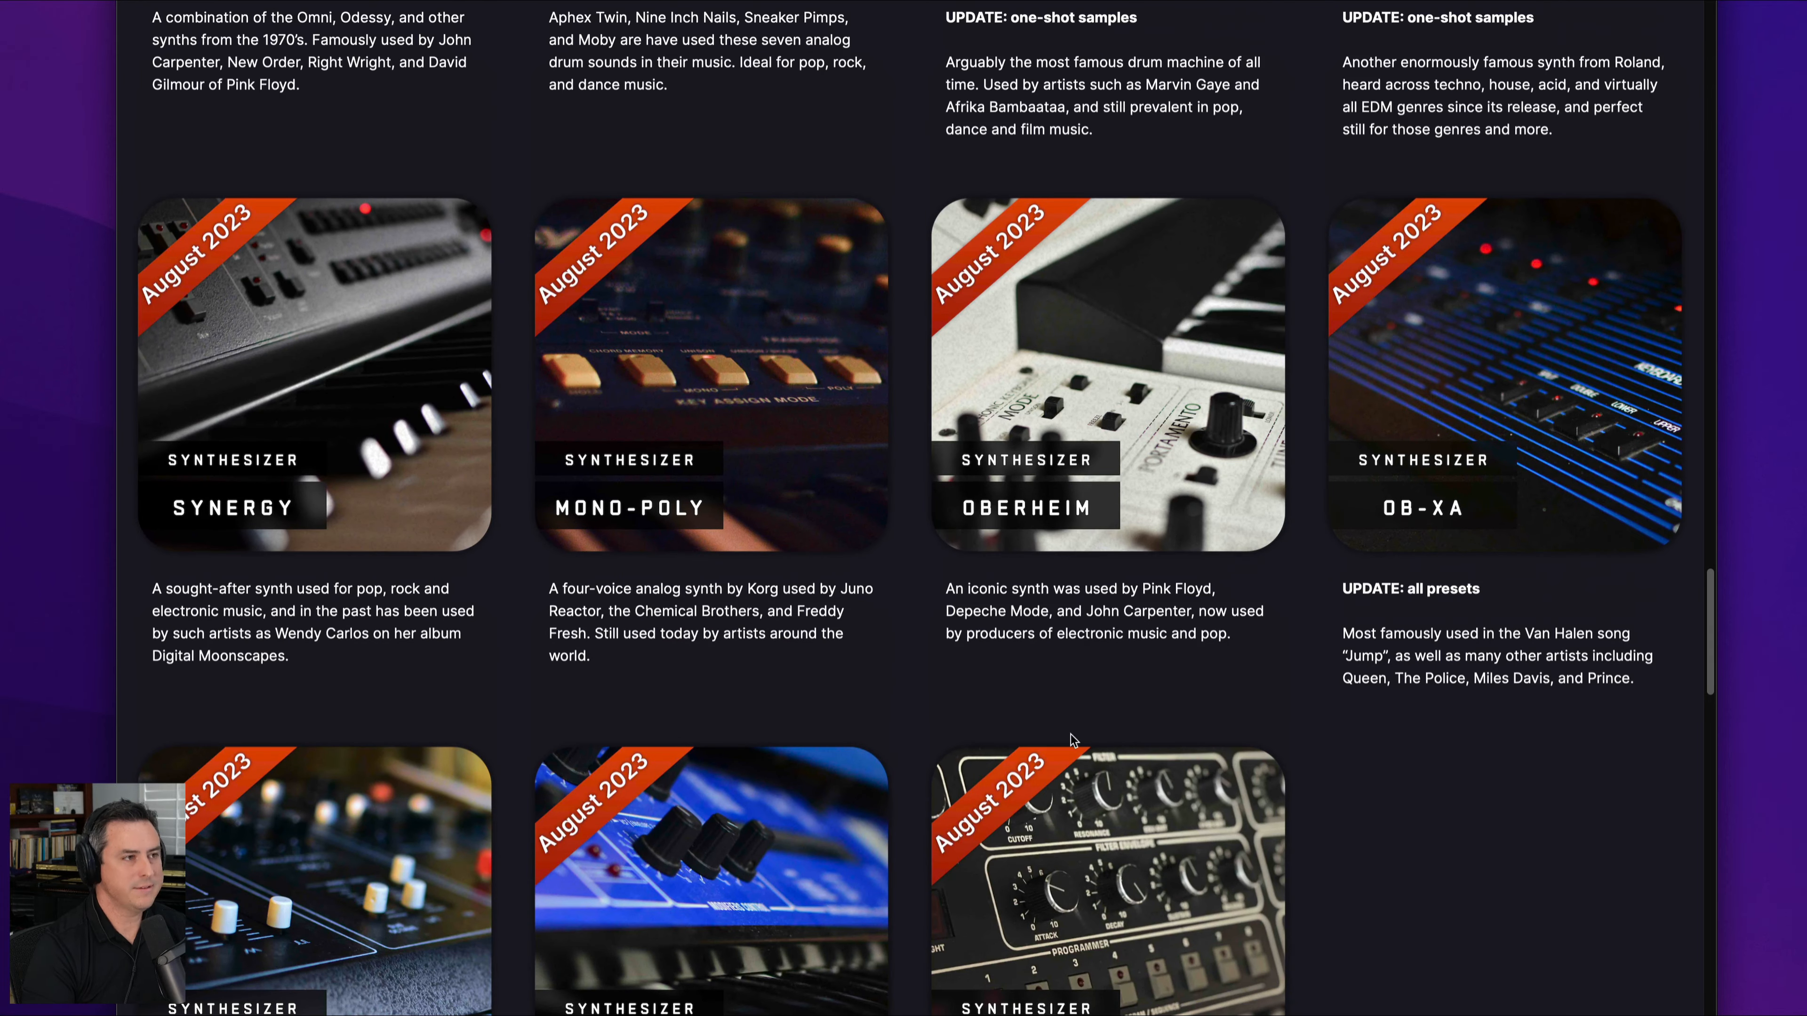
mouse_move(1079, 738)
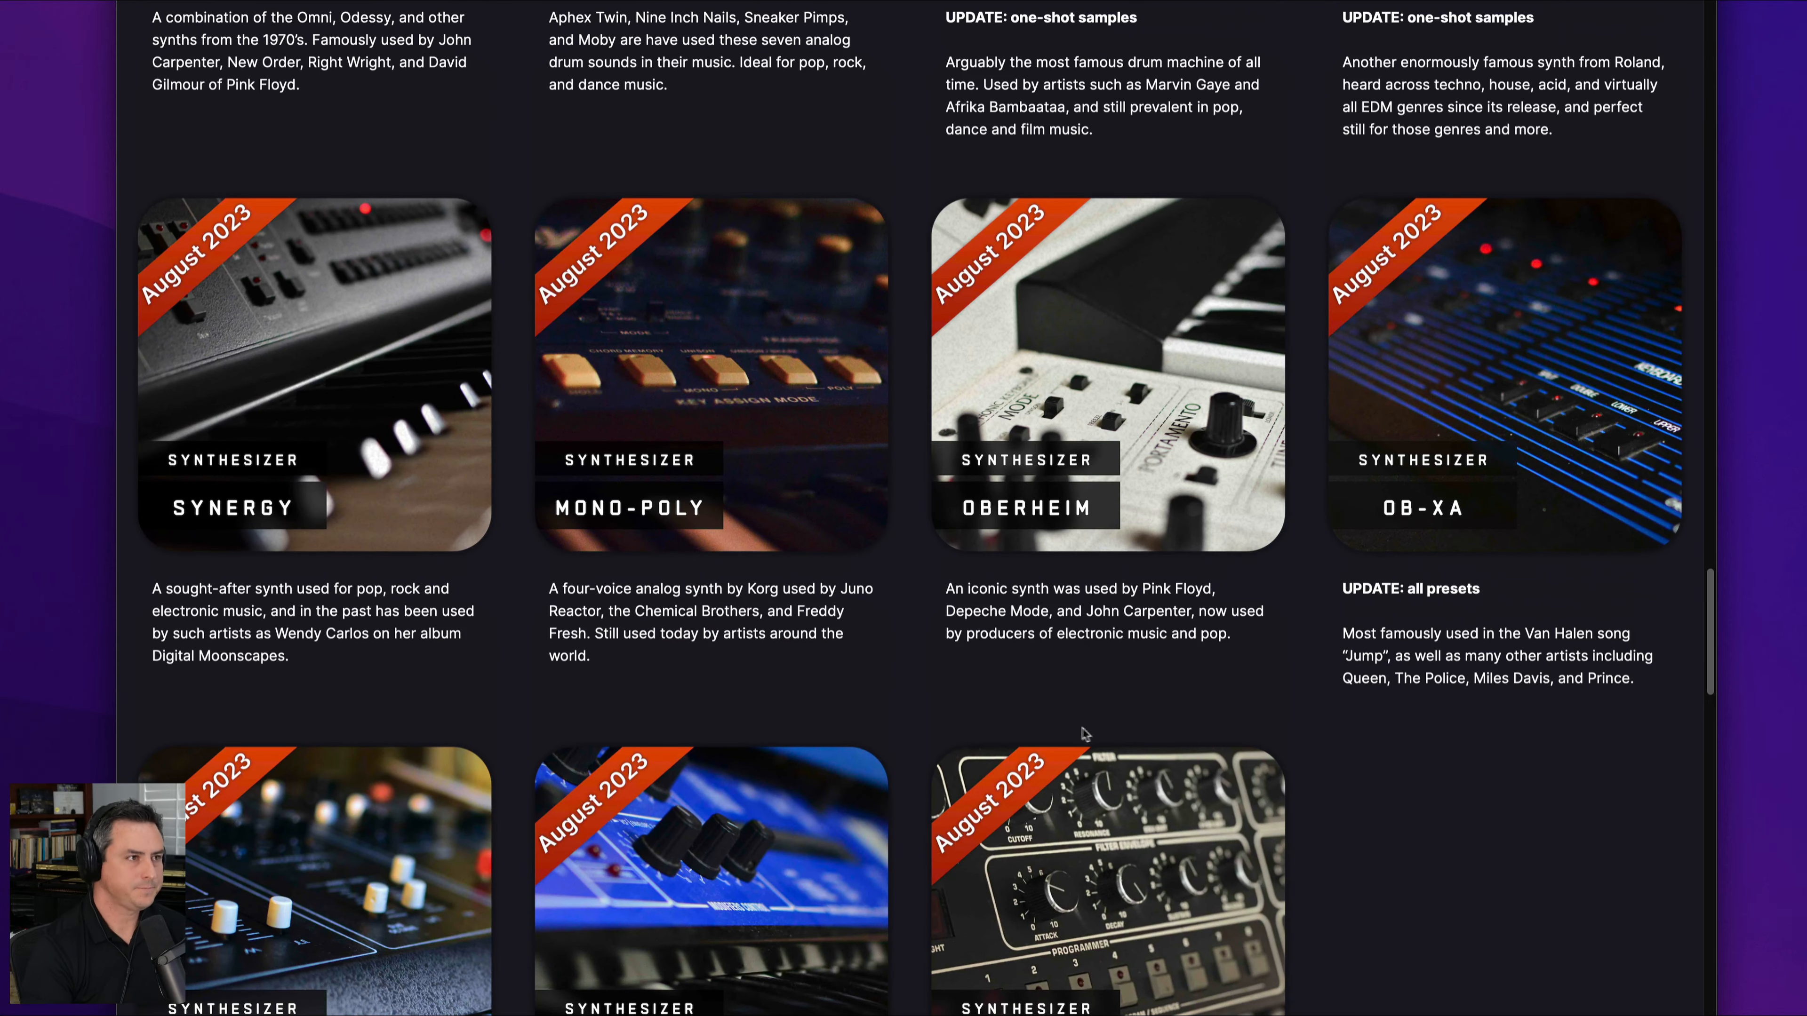
scroll("down", 3)
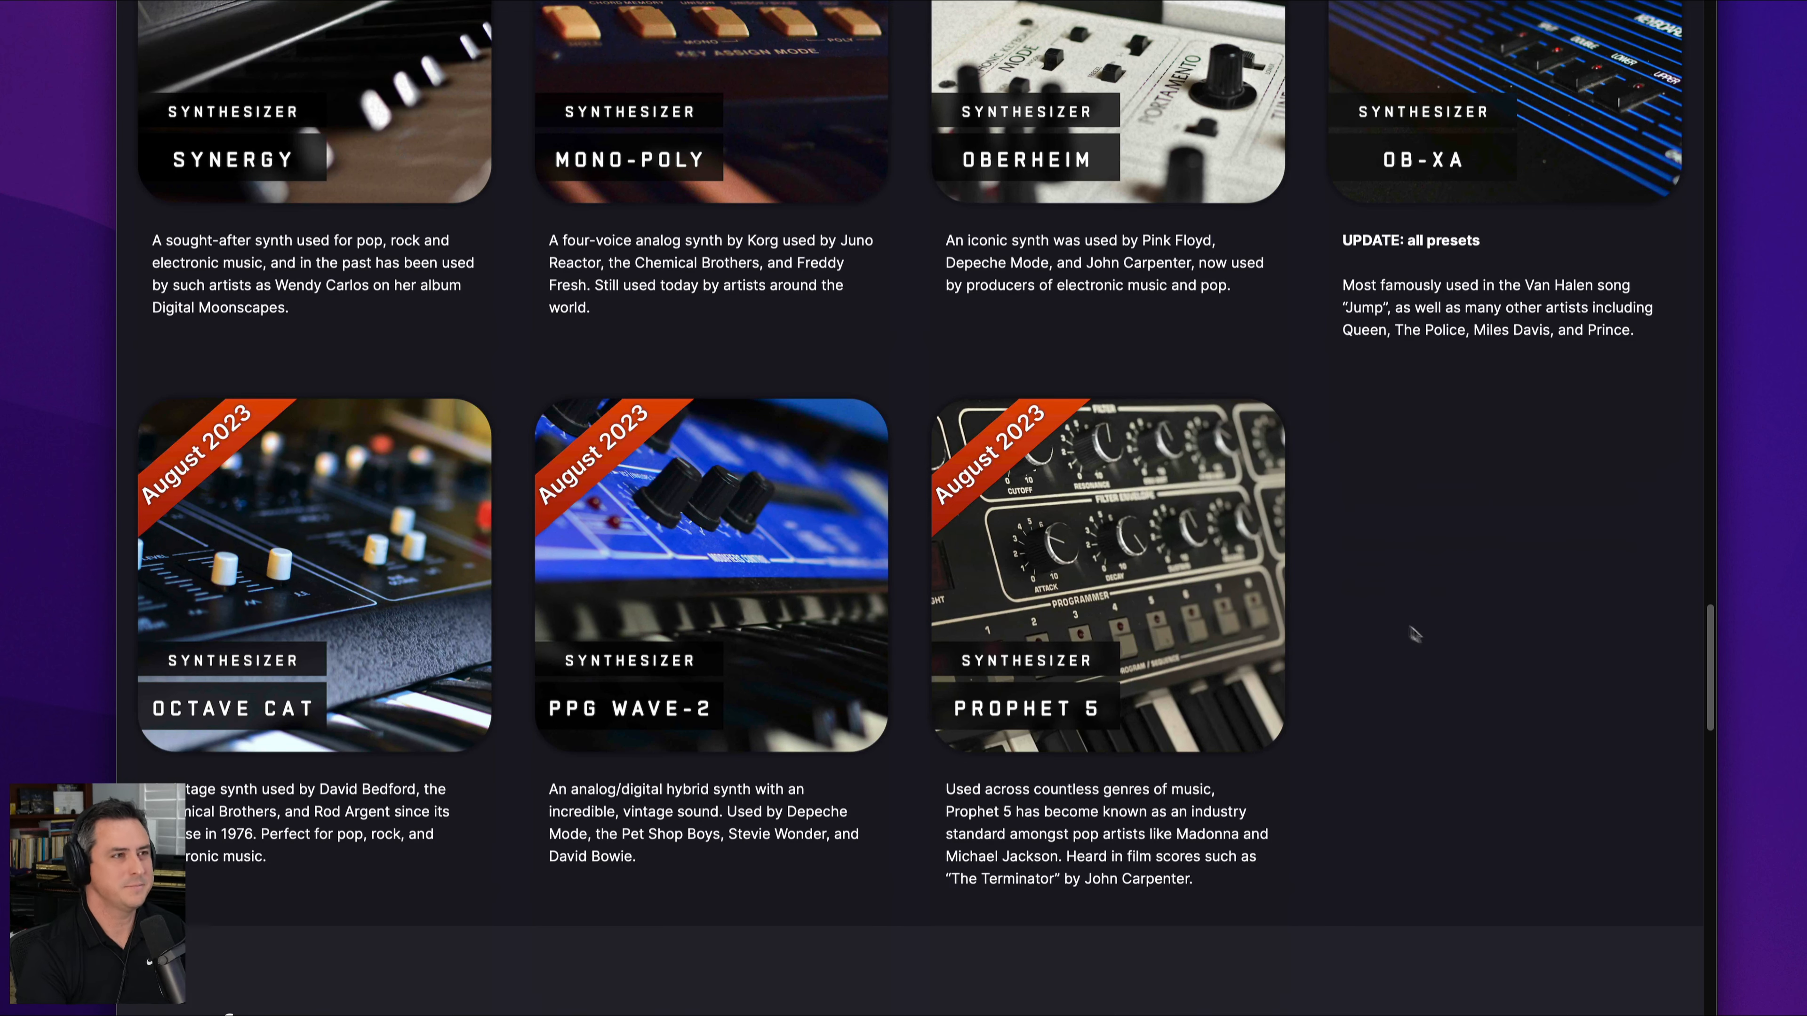
scroll("down", 3)
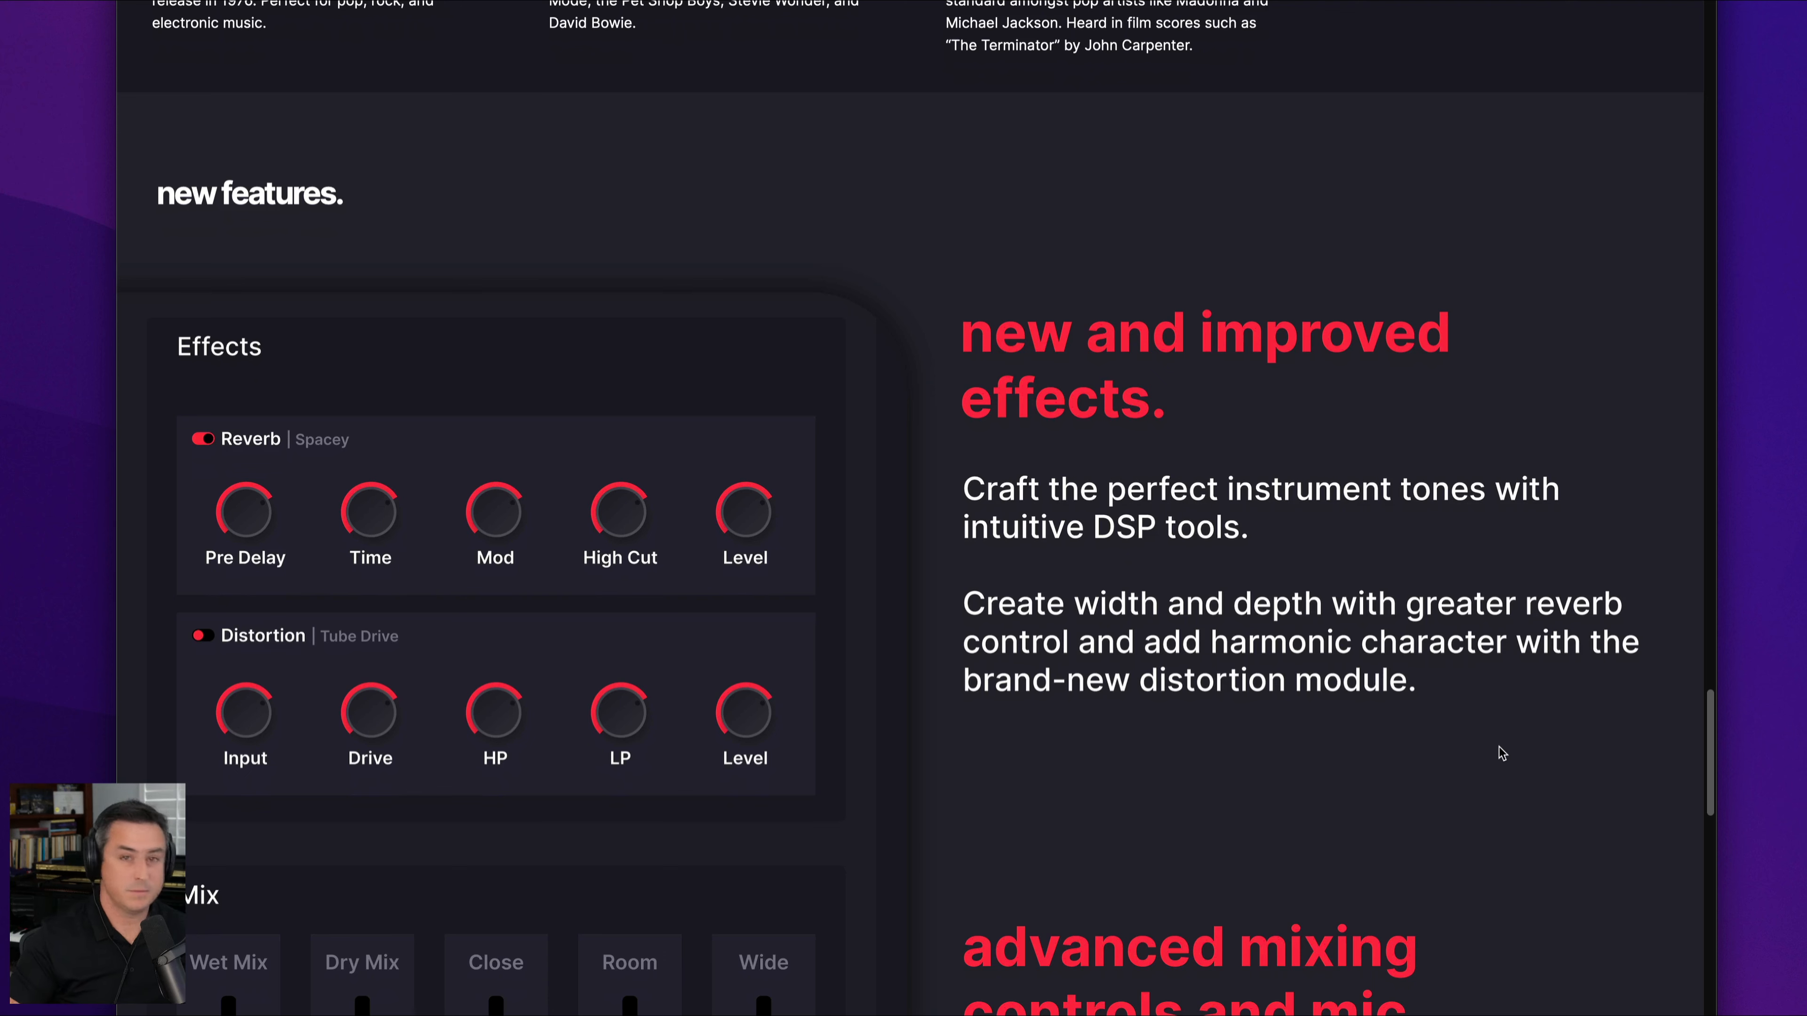
- Scroll the new-features section past effects, mixing controls and keyswitching to the 'try it free' banner
scroll("down", 3)
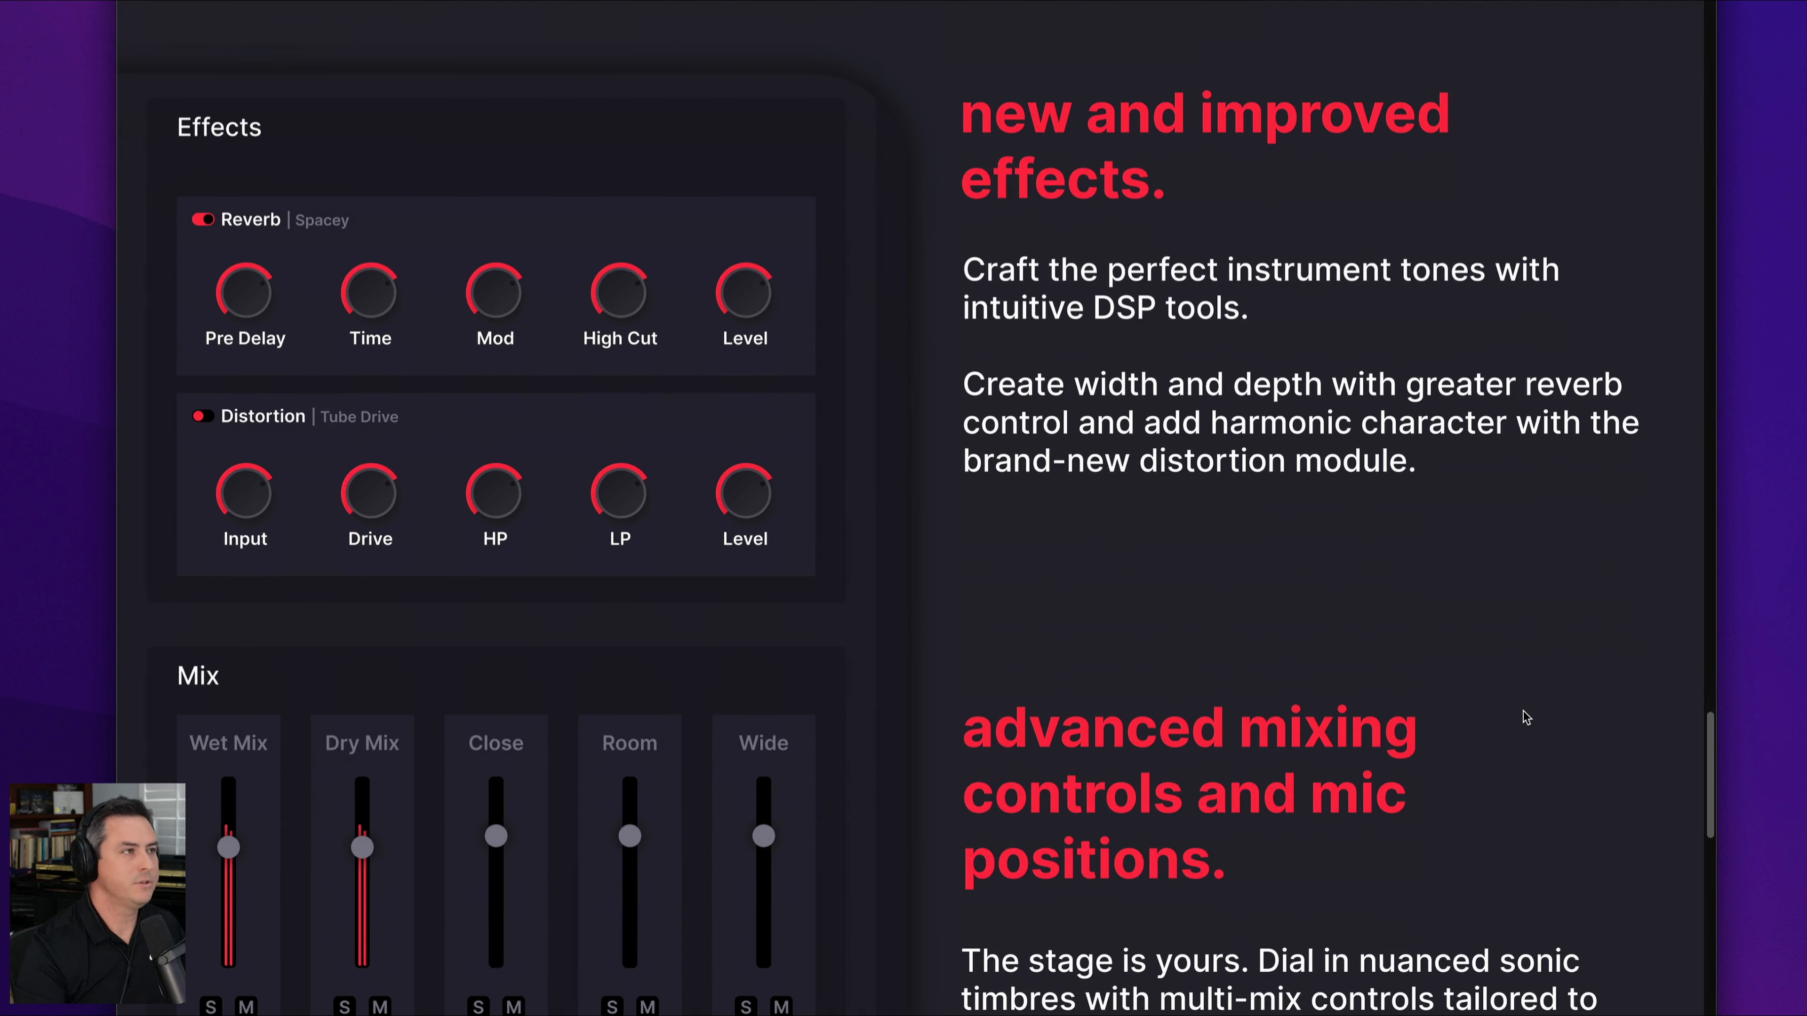
scroll("down", 3)
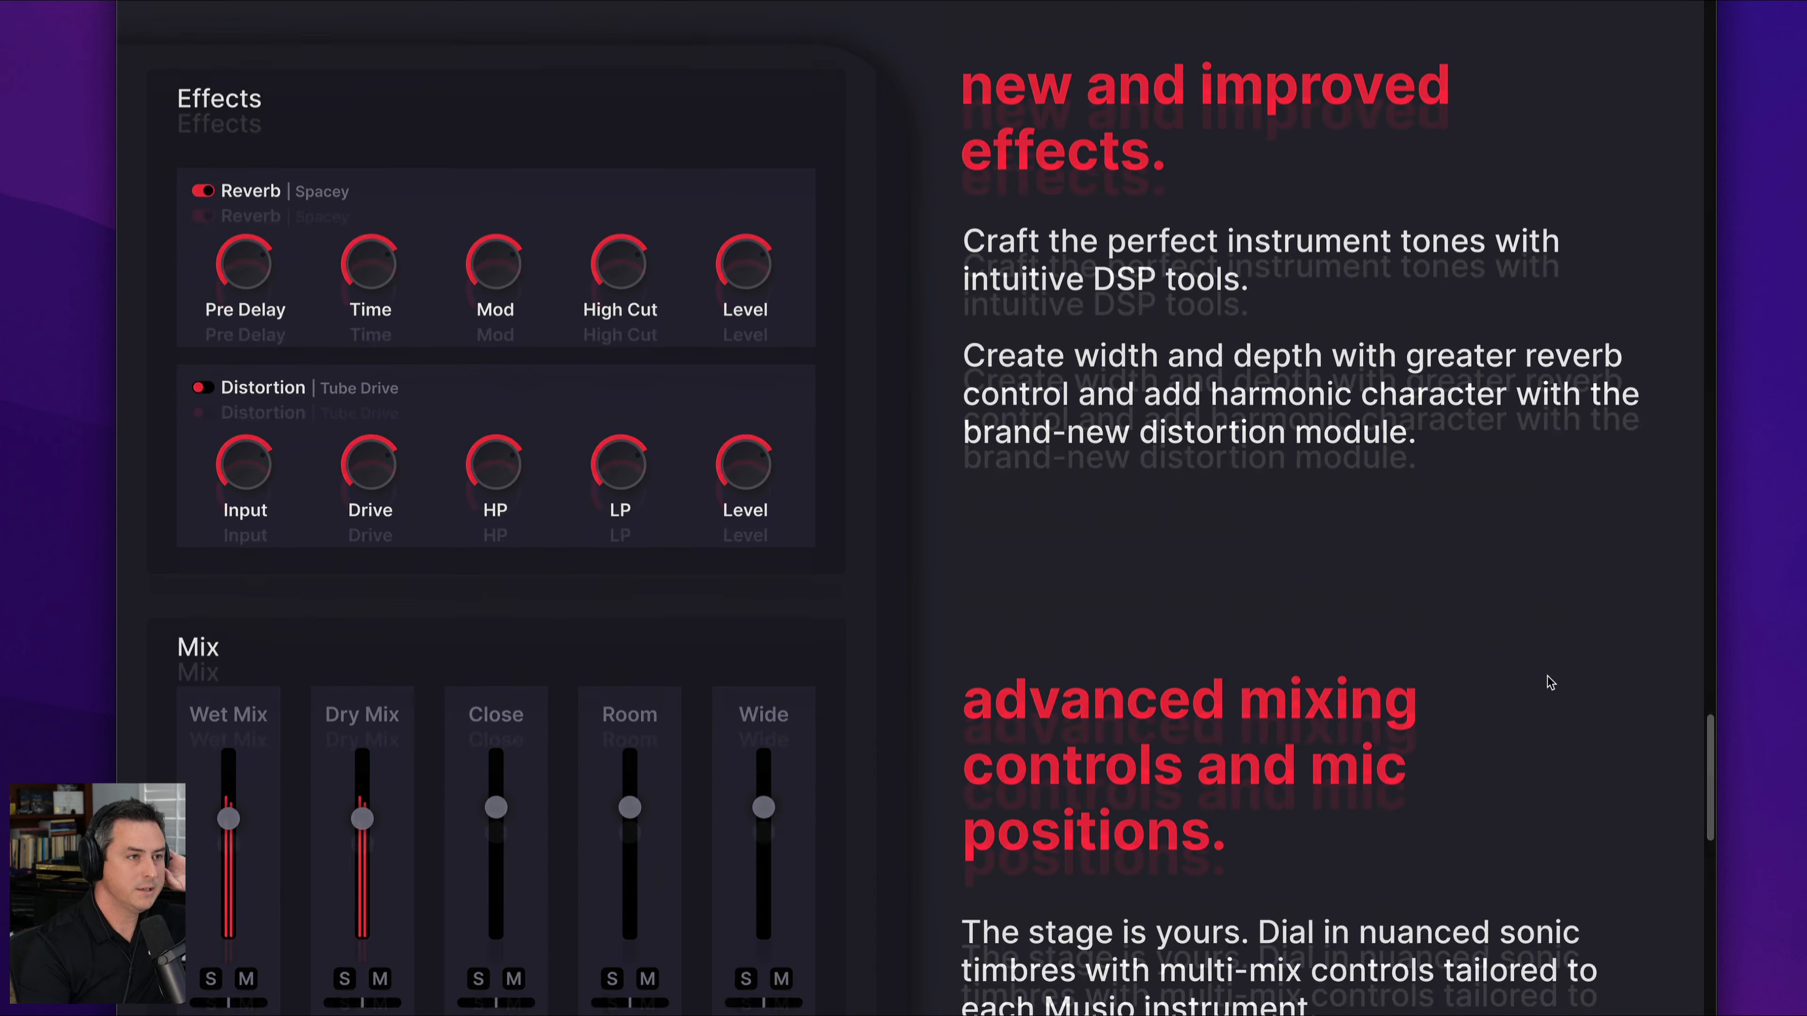
scroll("down", 3)
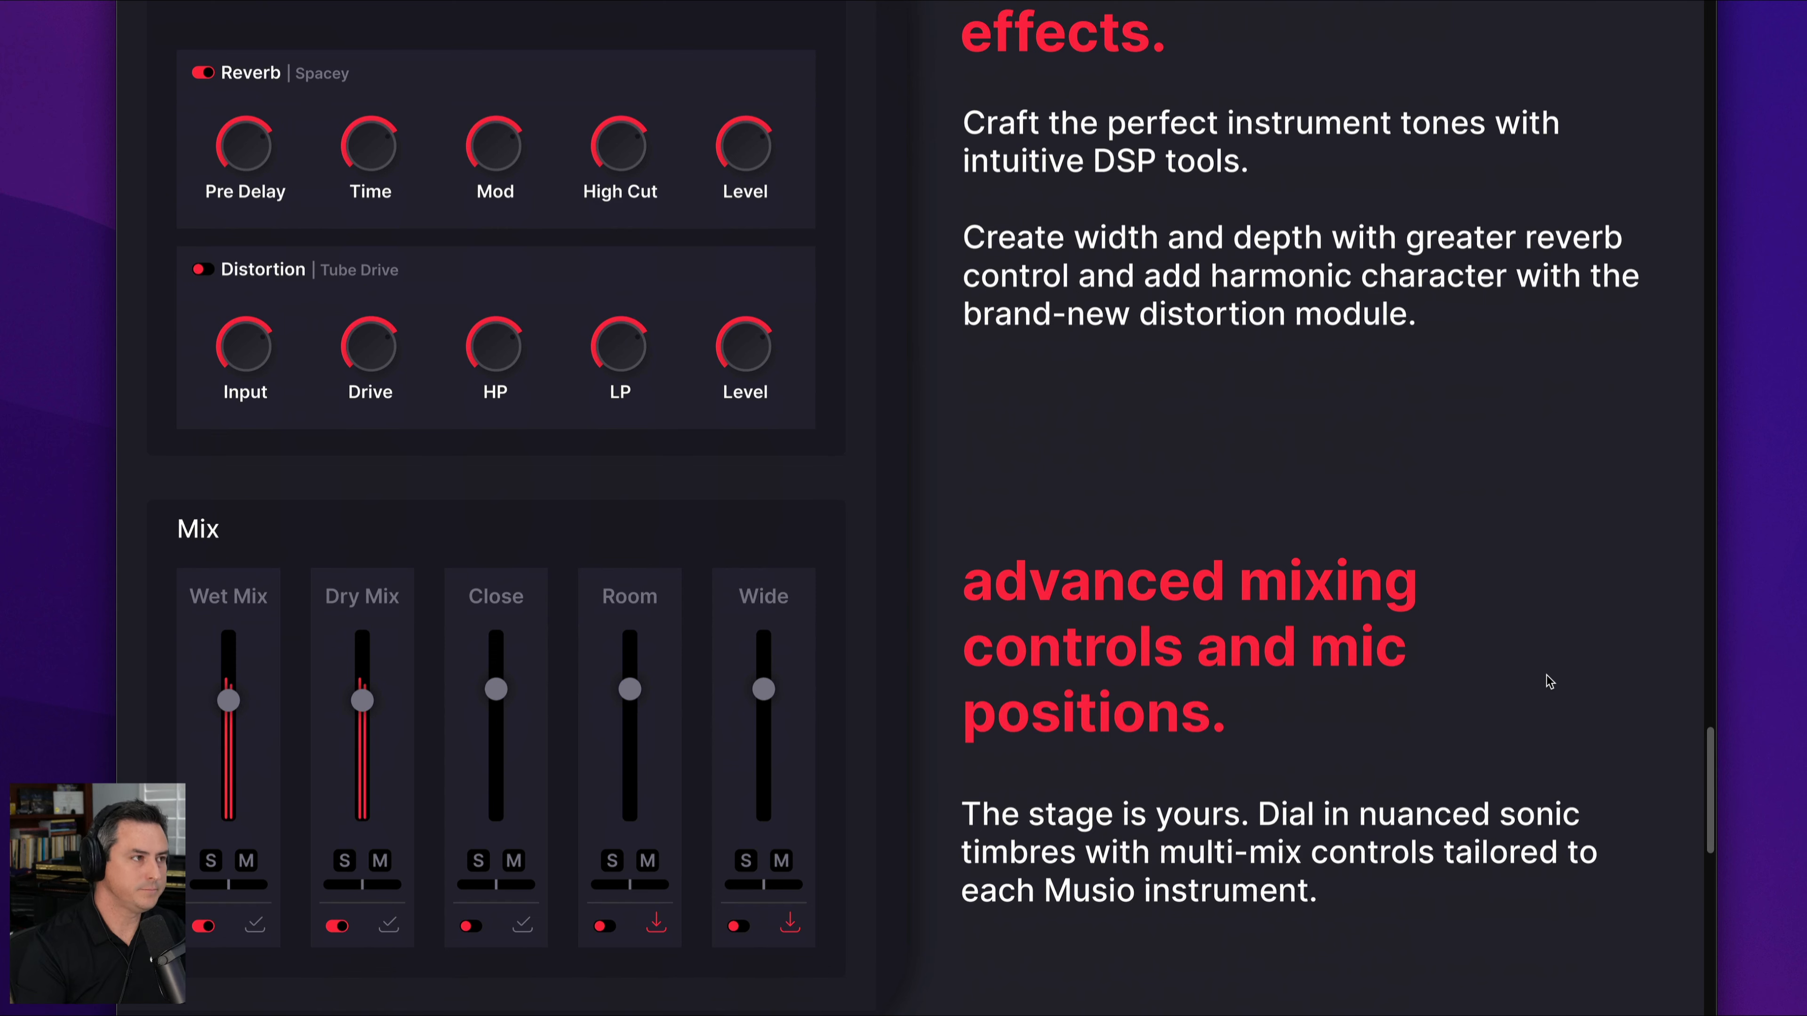
scroll("down", 3)
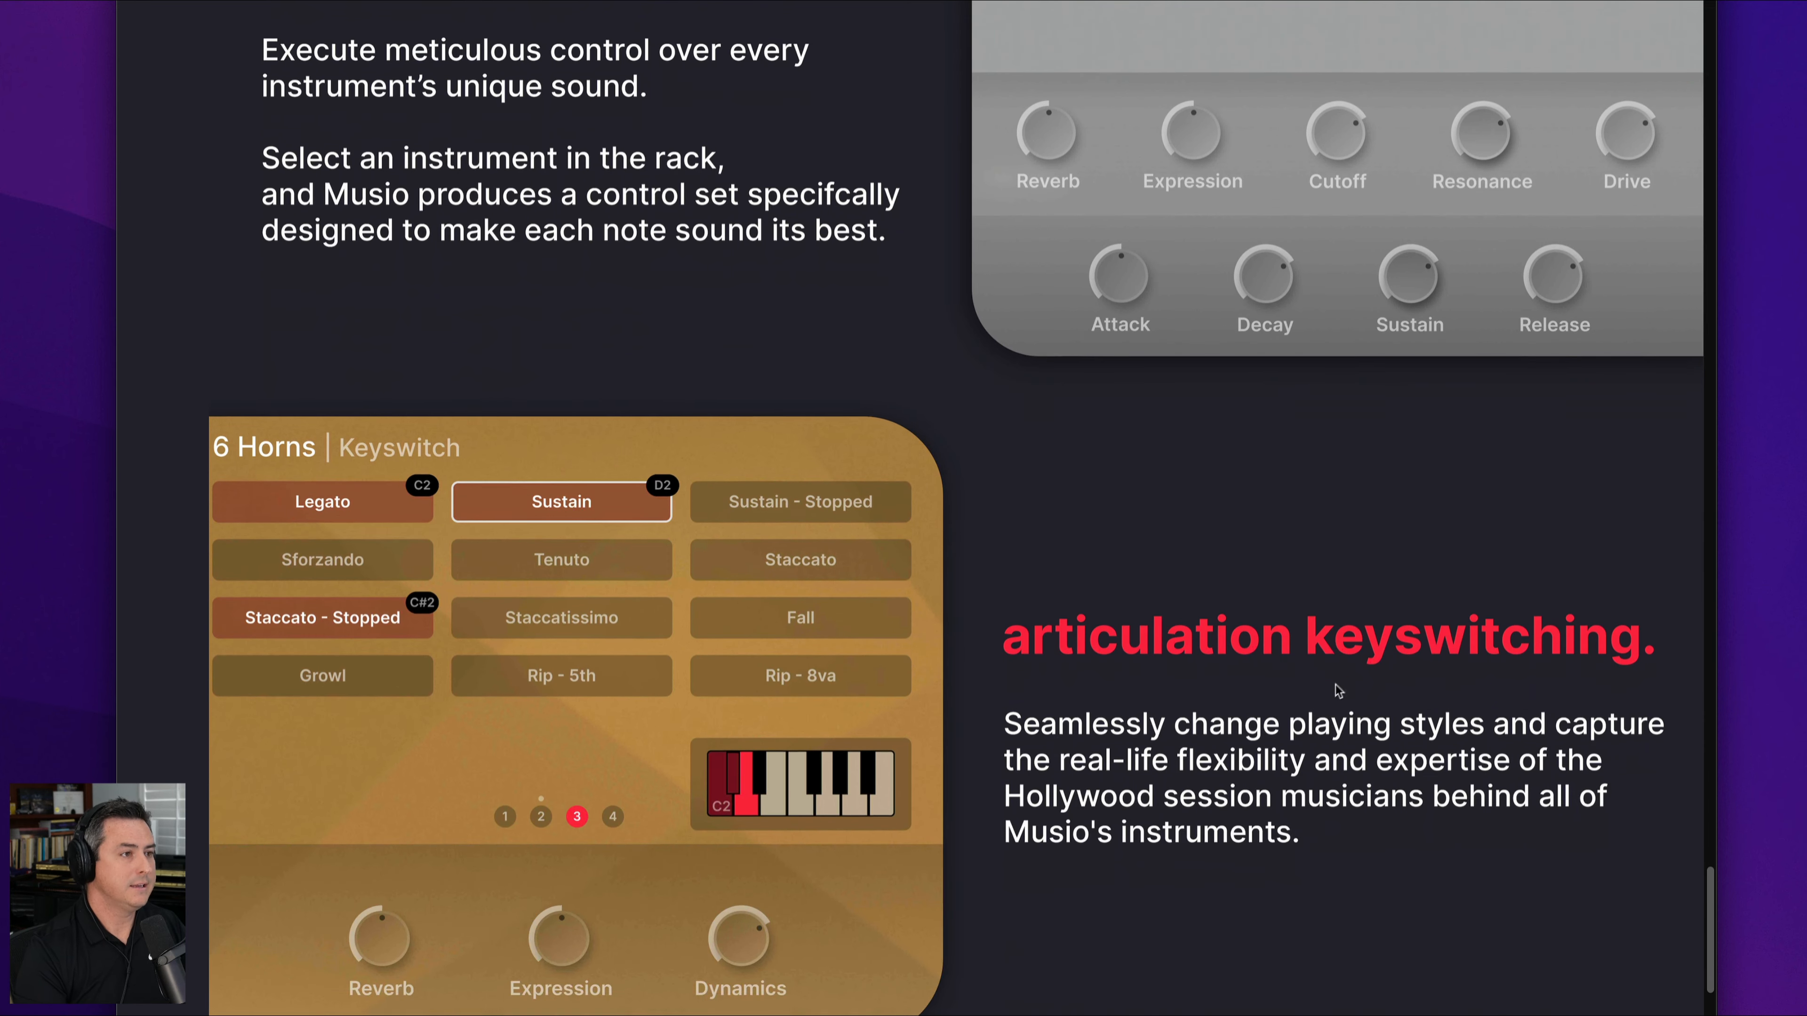
scroll("down", 3)
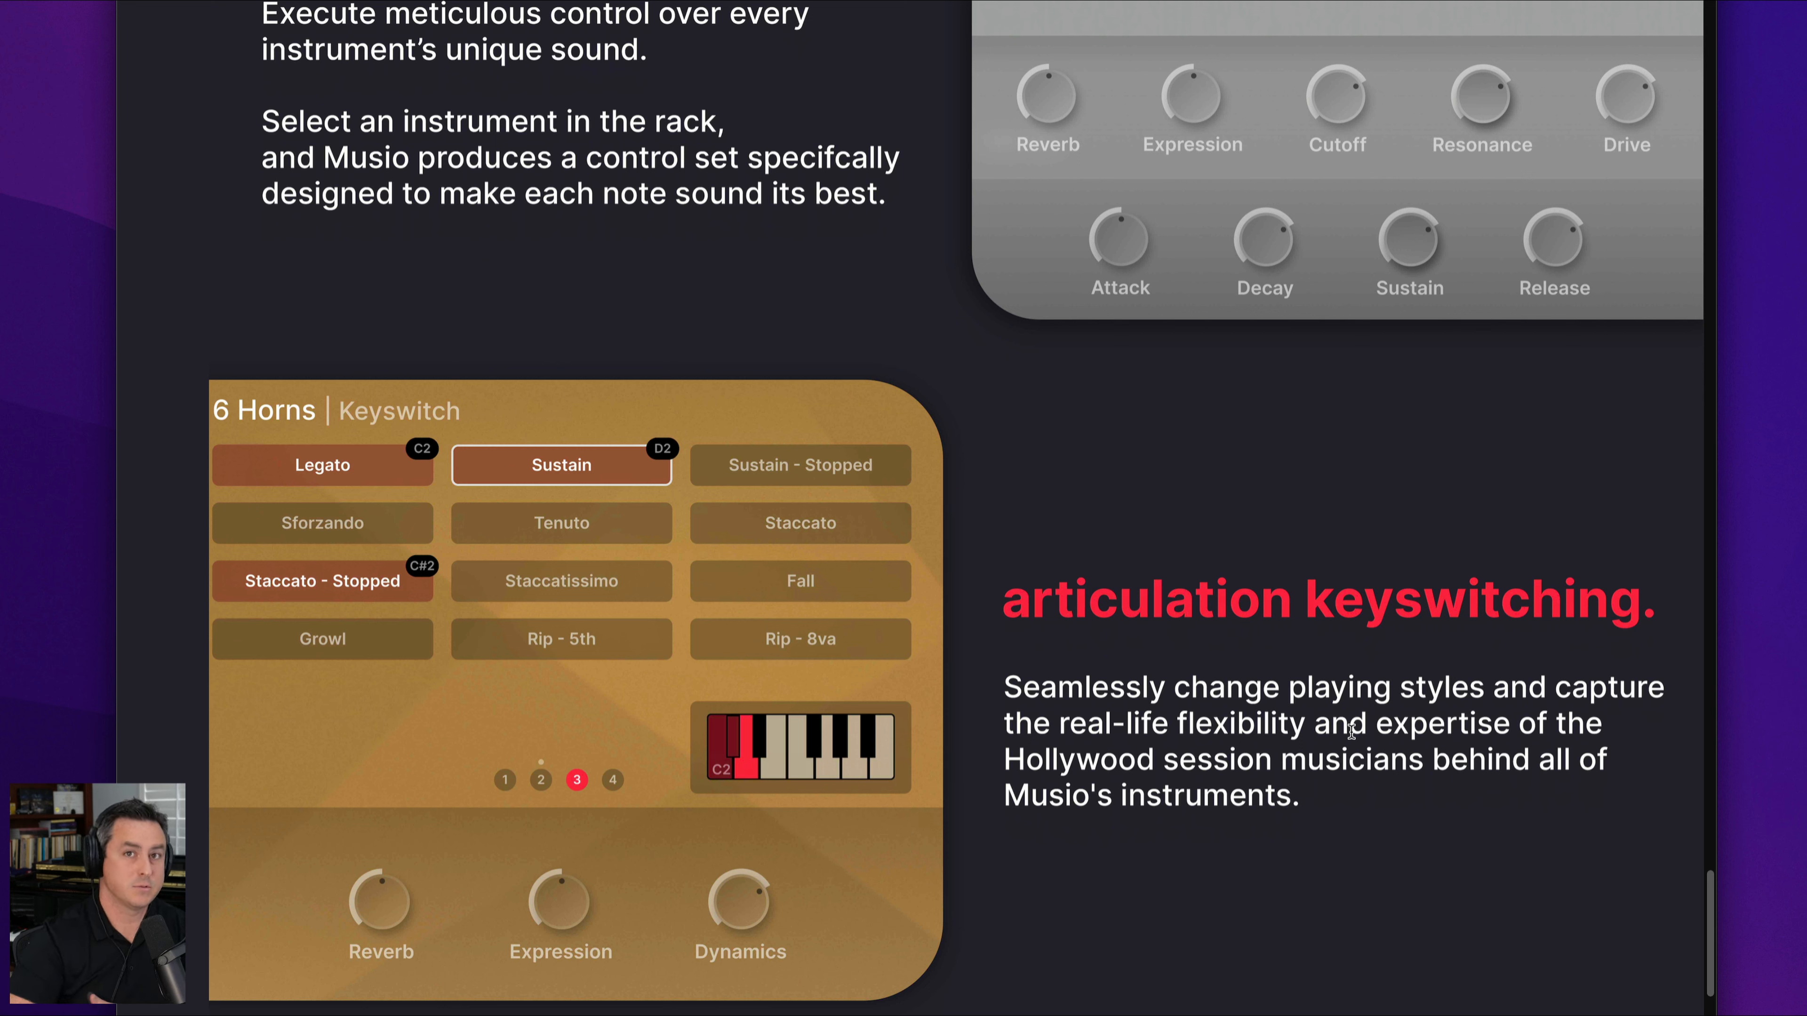
scroll("down", 3)
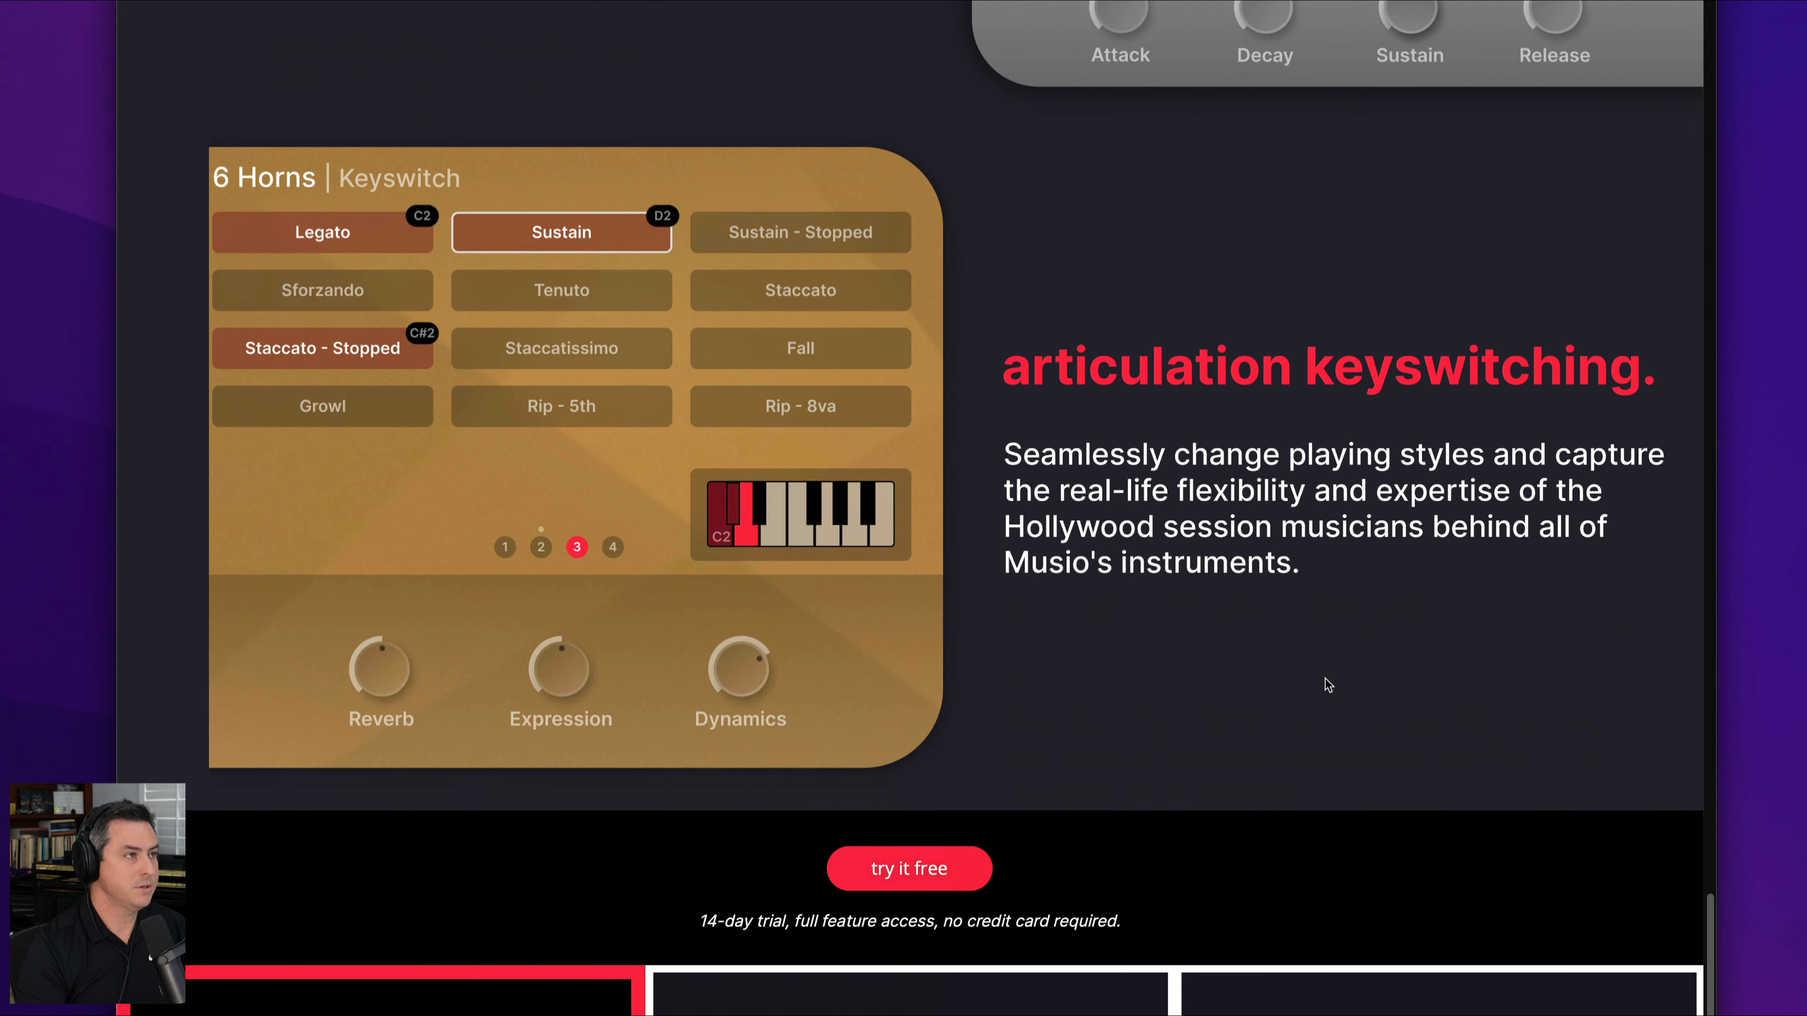
scroll("down", 3)
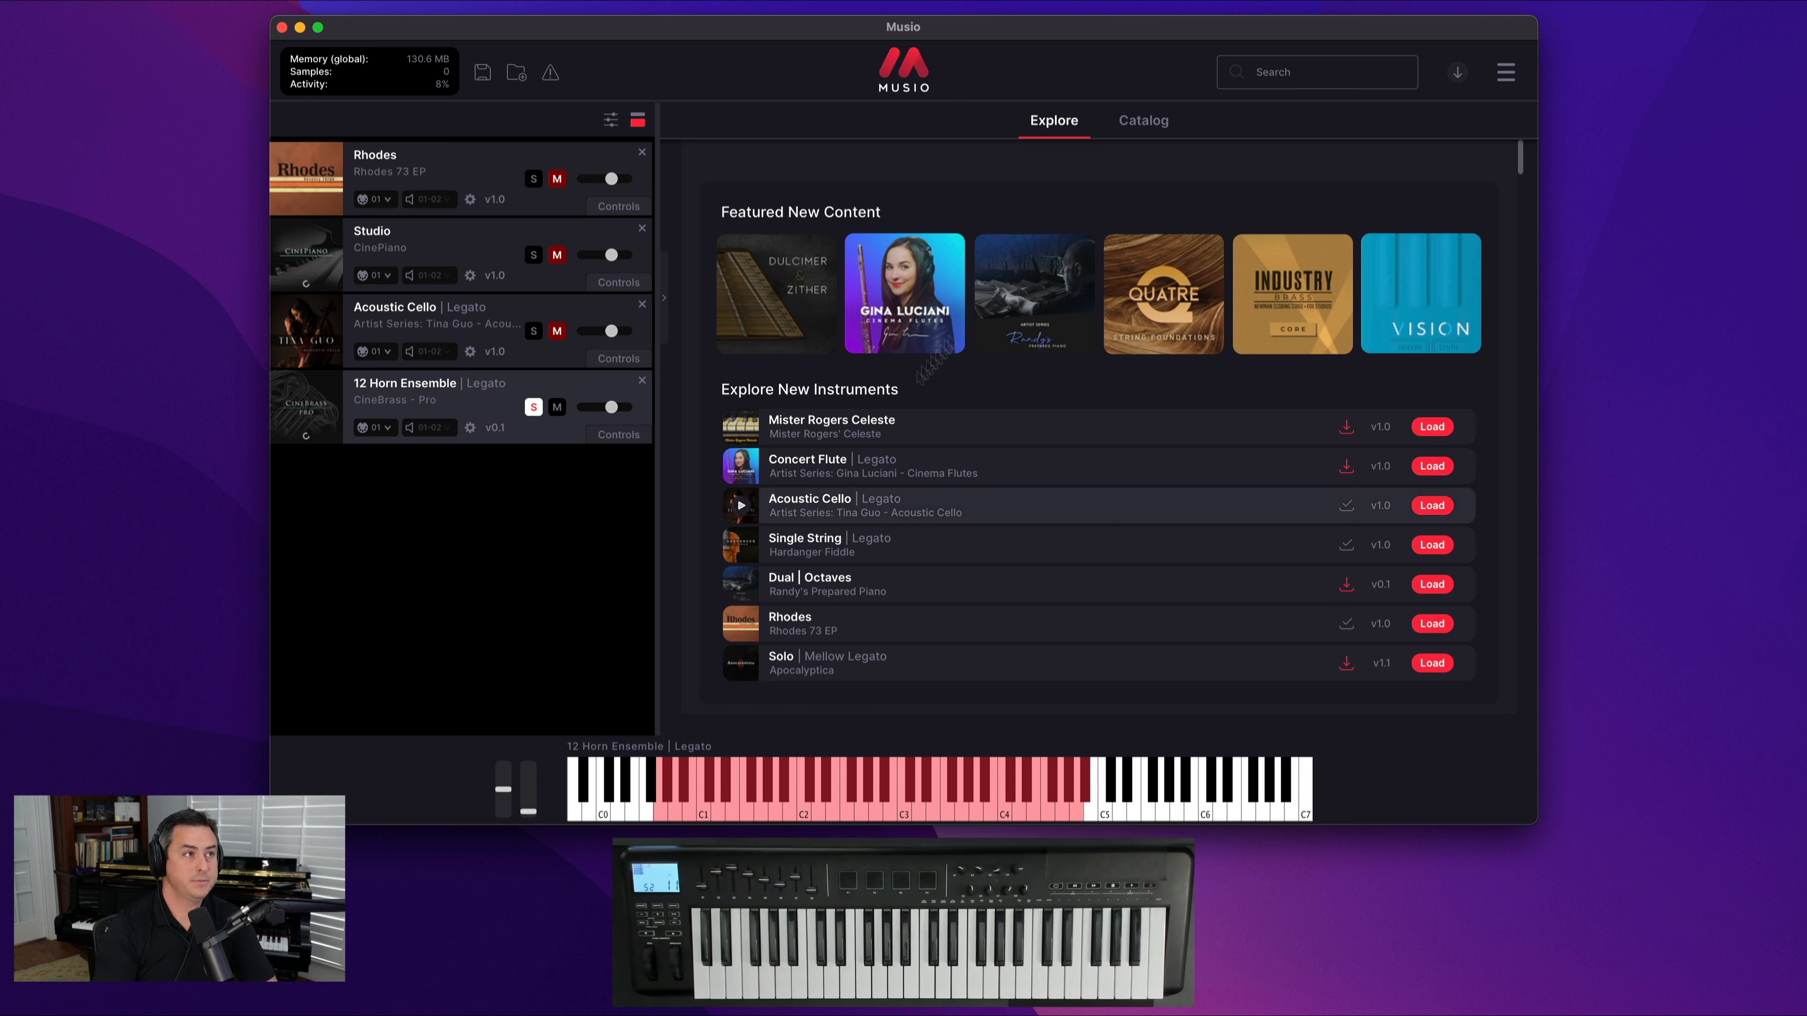
- Open Musio's hamburger main menu showing account, settings, tutorial and version entries
left_click(1505, 72)
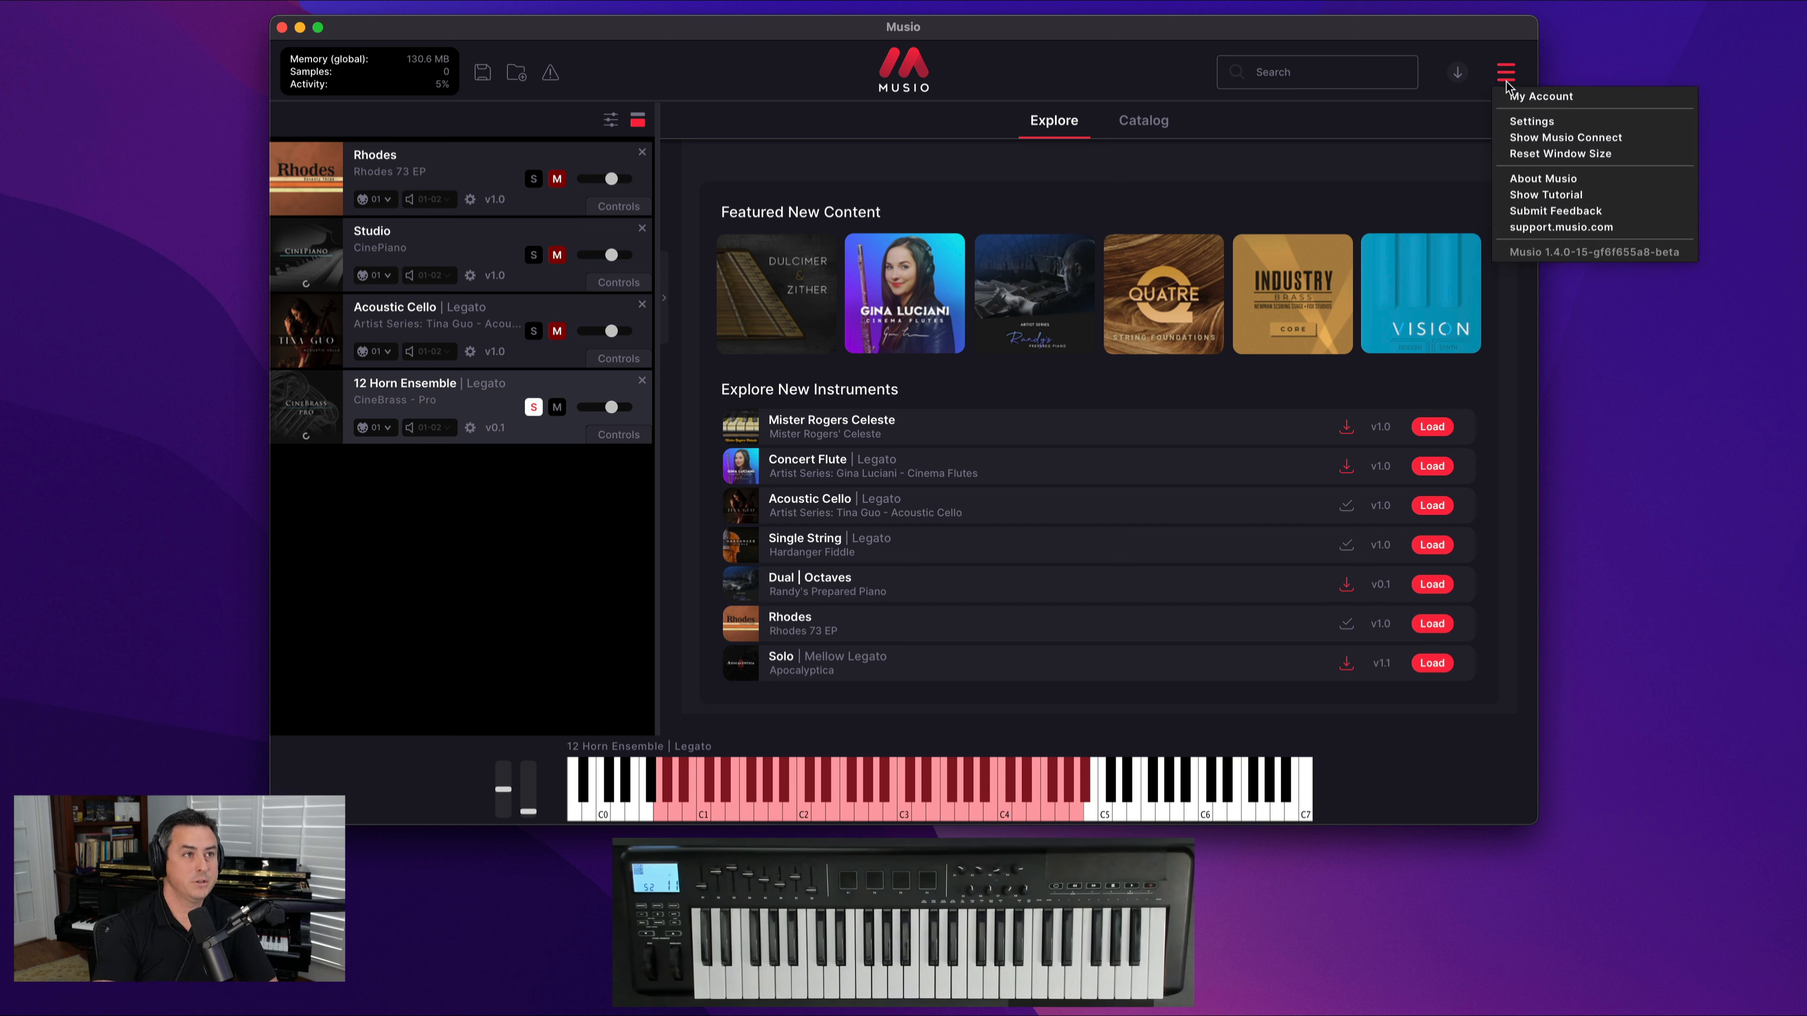